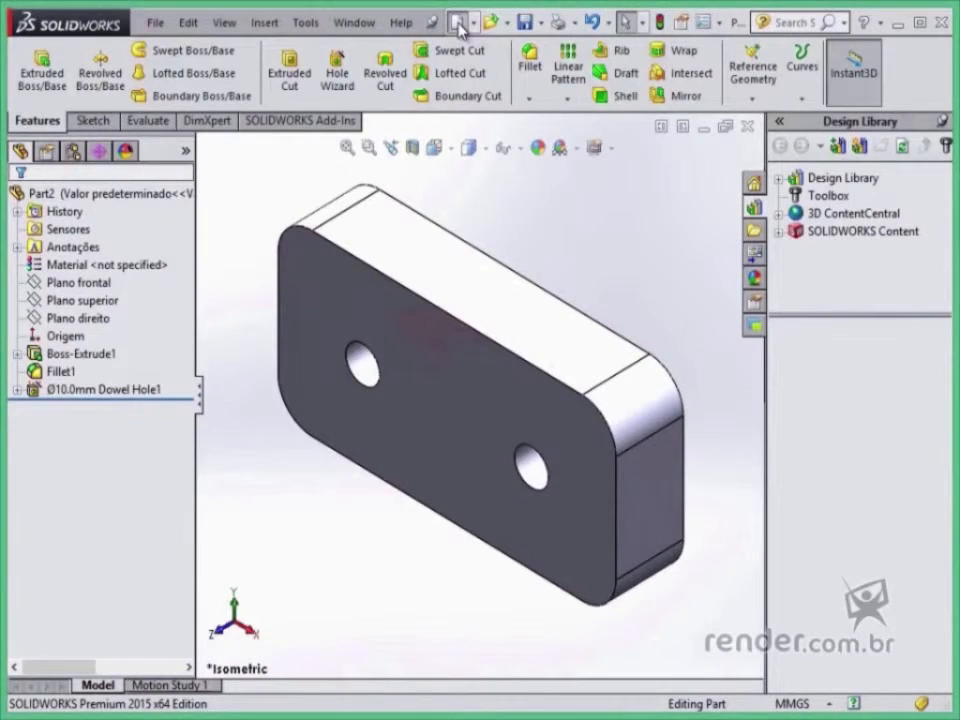
Step: Select Boss-Extrude1 in the feature tree to reveal the base block's sketch dimensions
left_click(460, 20)
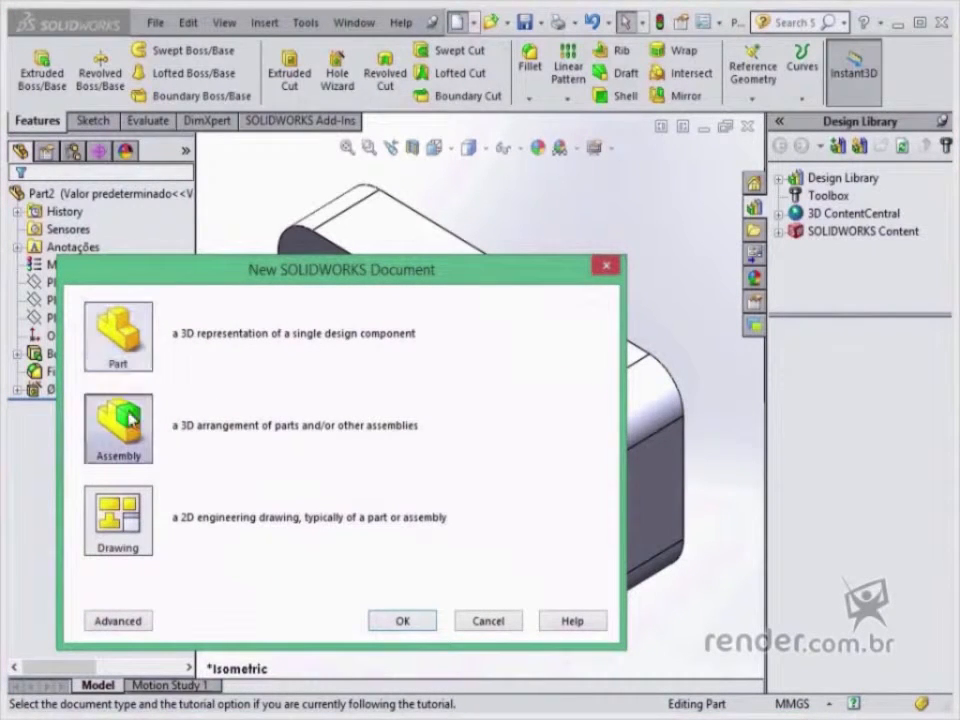
mouse_move(194, 458)
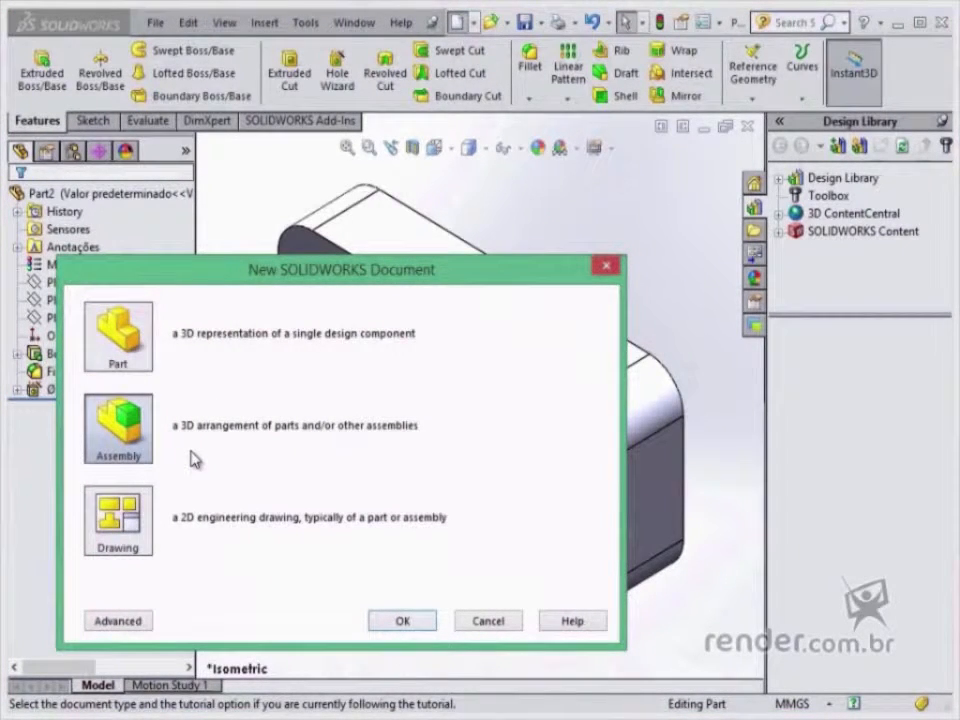
mouse_move(148, 500)
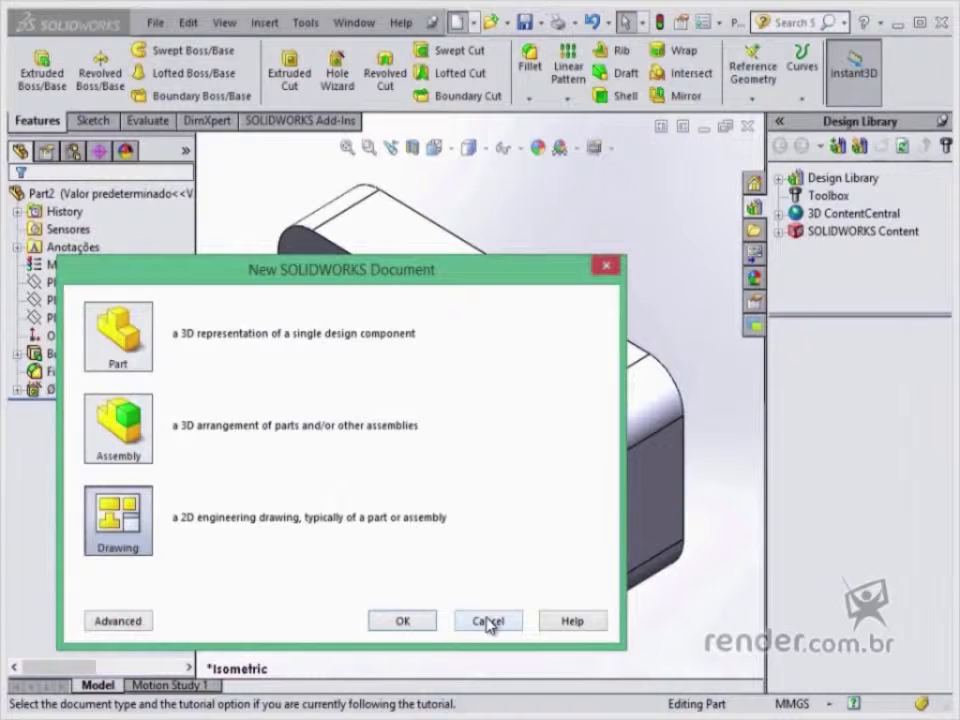
left_click(488, 620)
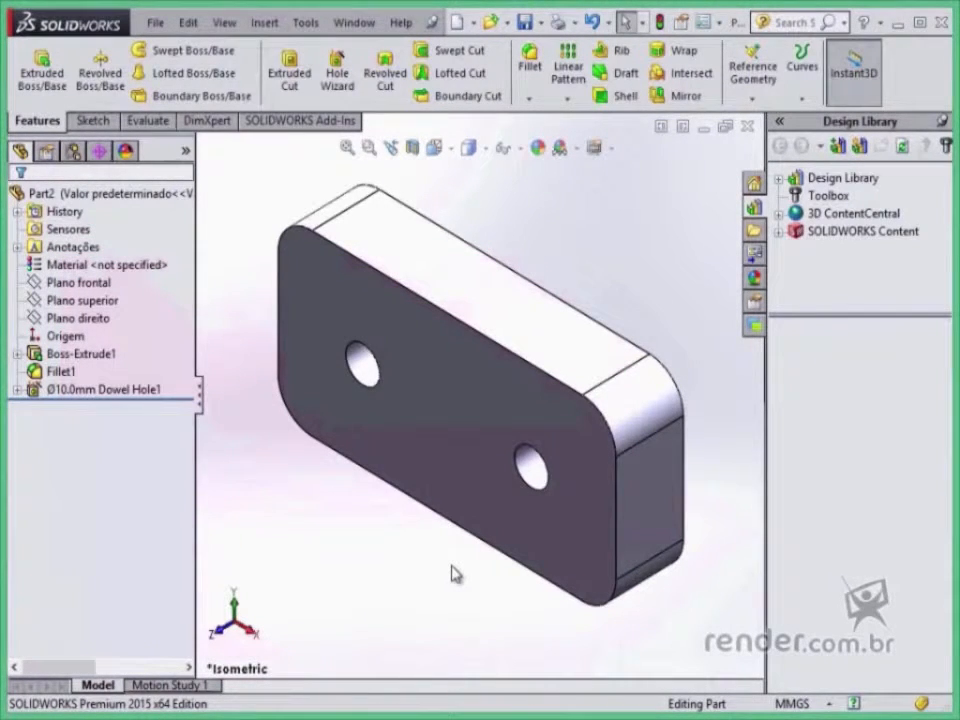
left_click(792, 704)
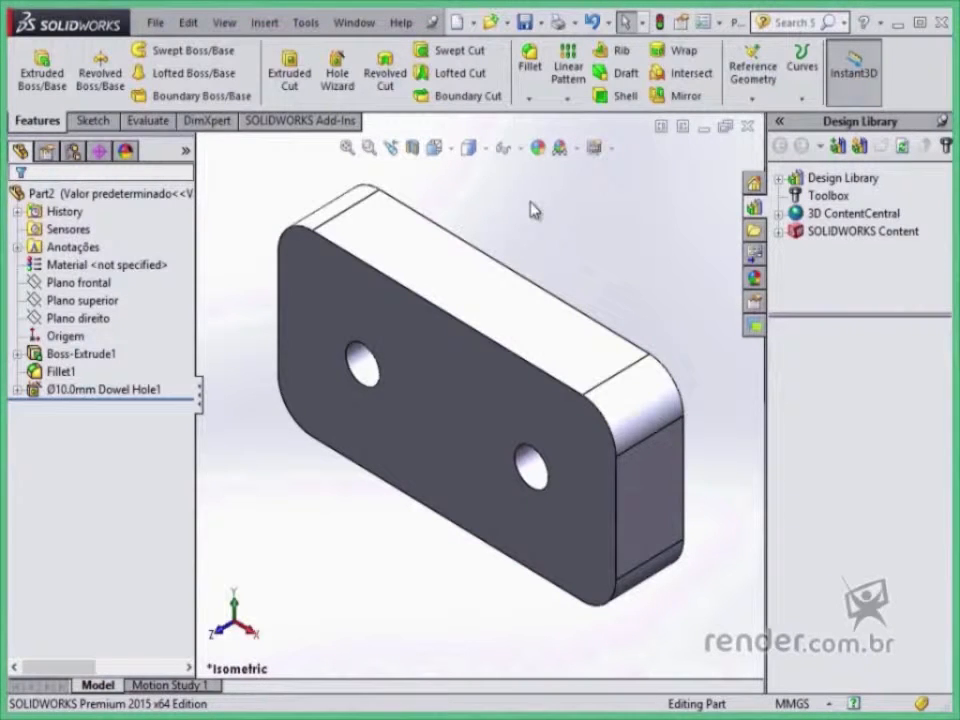
mouse_move(256, 414)
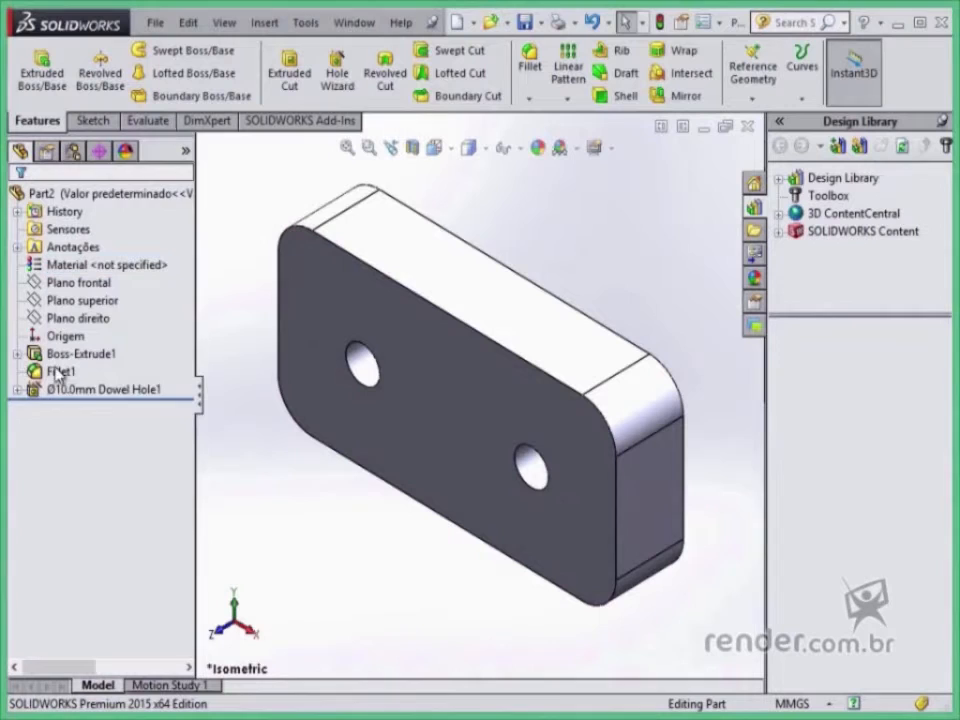
left_click(80, 370)
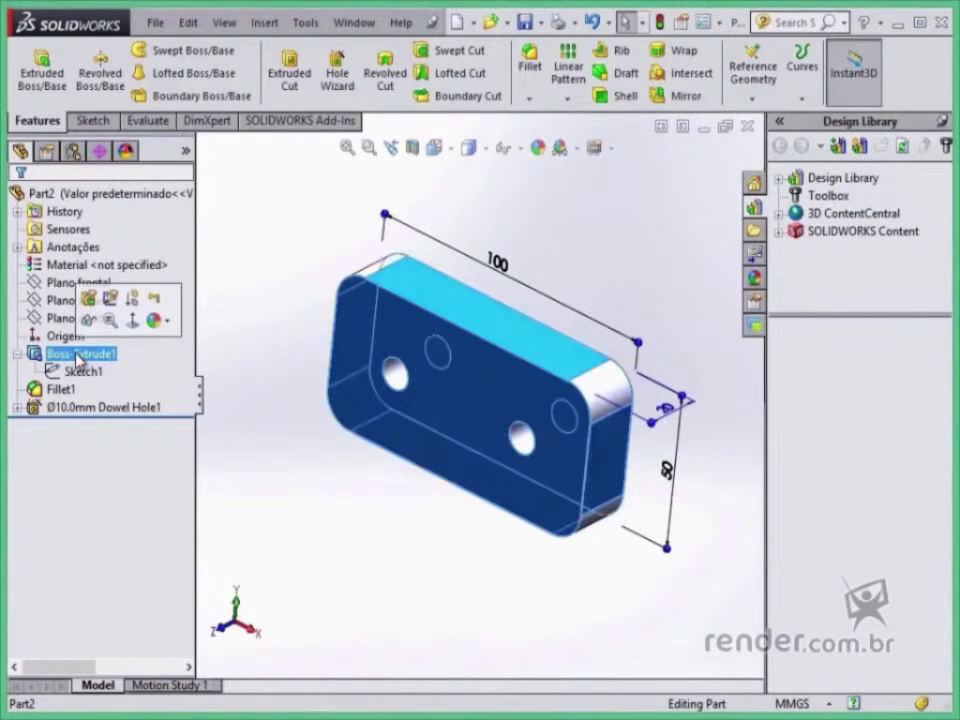
left_click(64, 388)
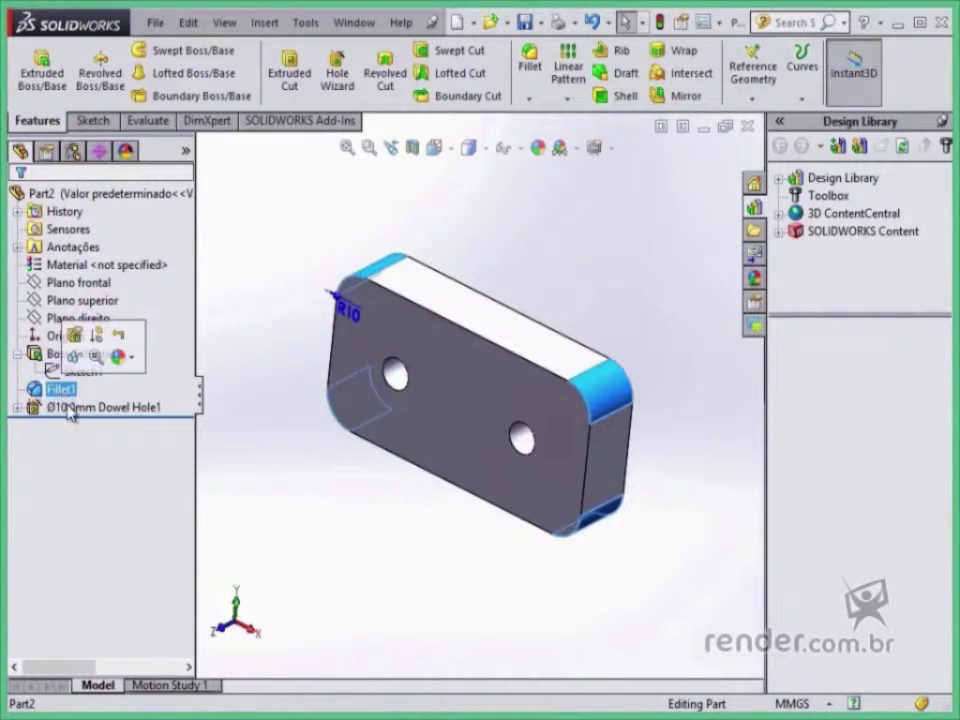
left_click(96, 406)
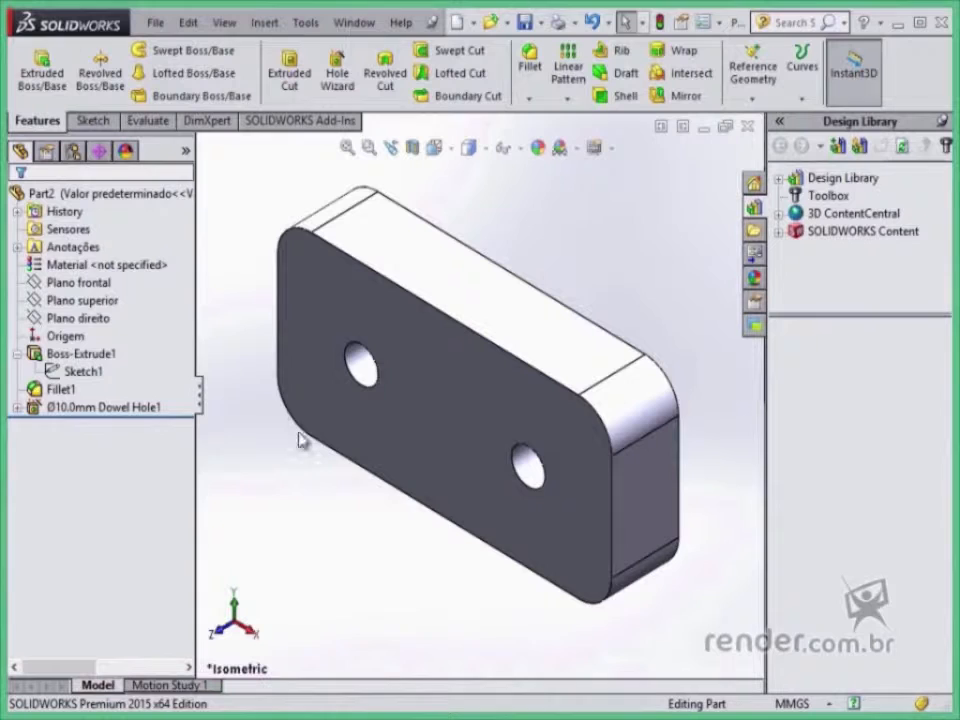
left_click(392, 484)
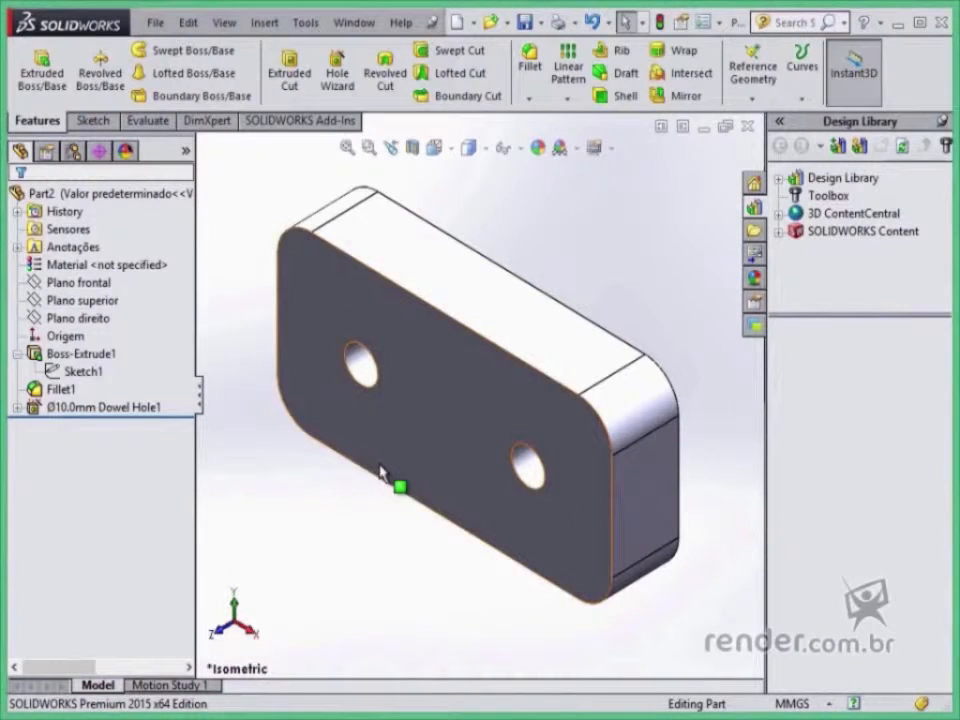
mouse_move(396, 472)
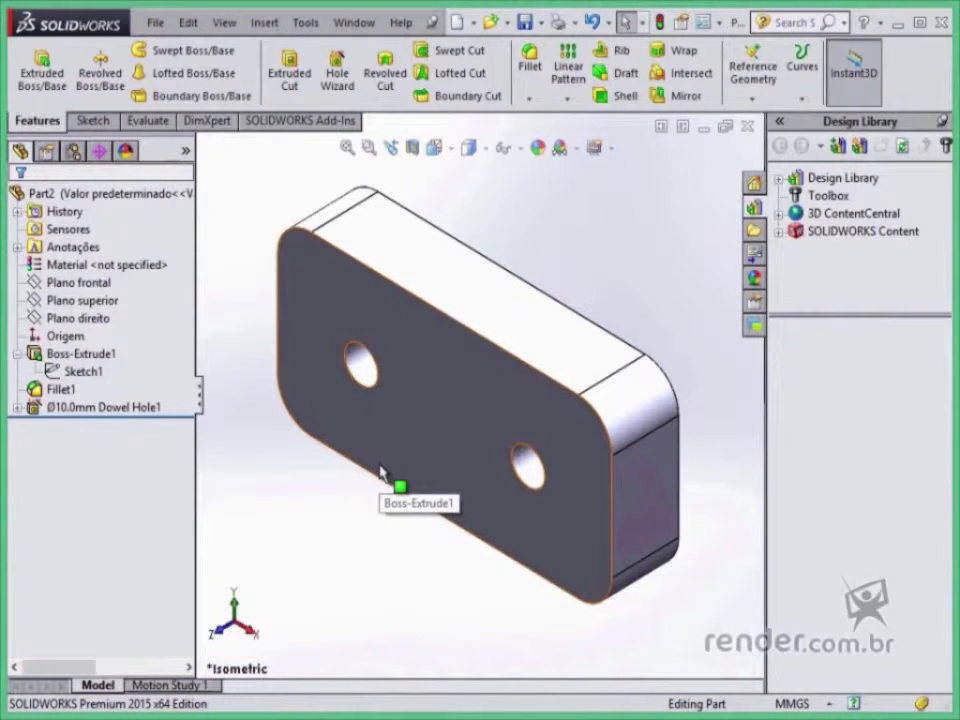
mouse_move(492, 248)
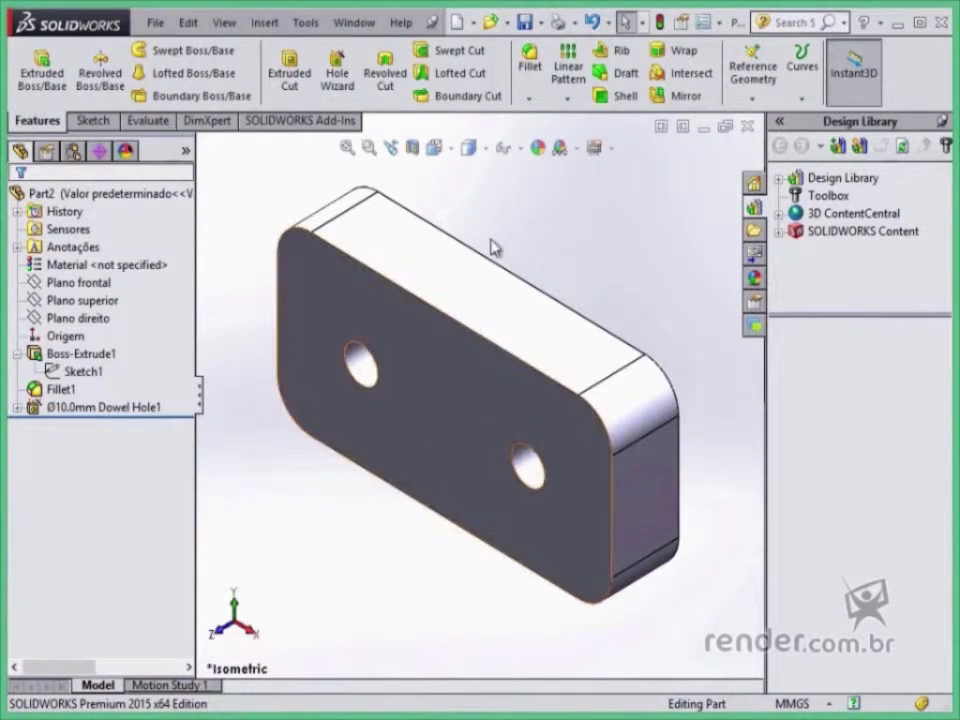
left_click(82, 352)
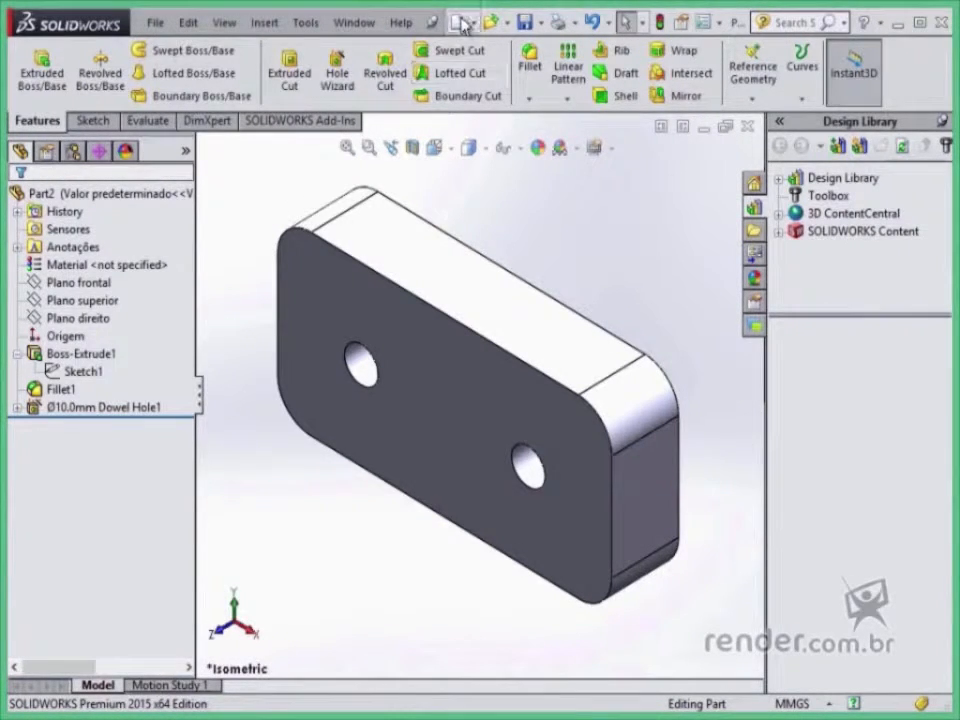
Step: Create a new part document and begin a sketch on the Front Plane
left_click(460, 20)
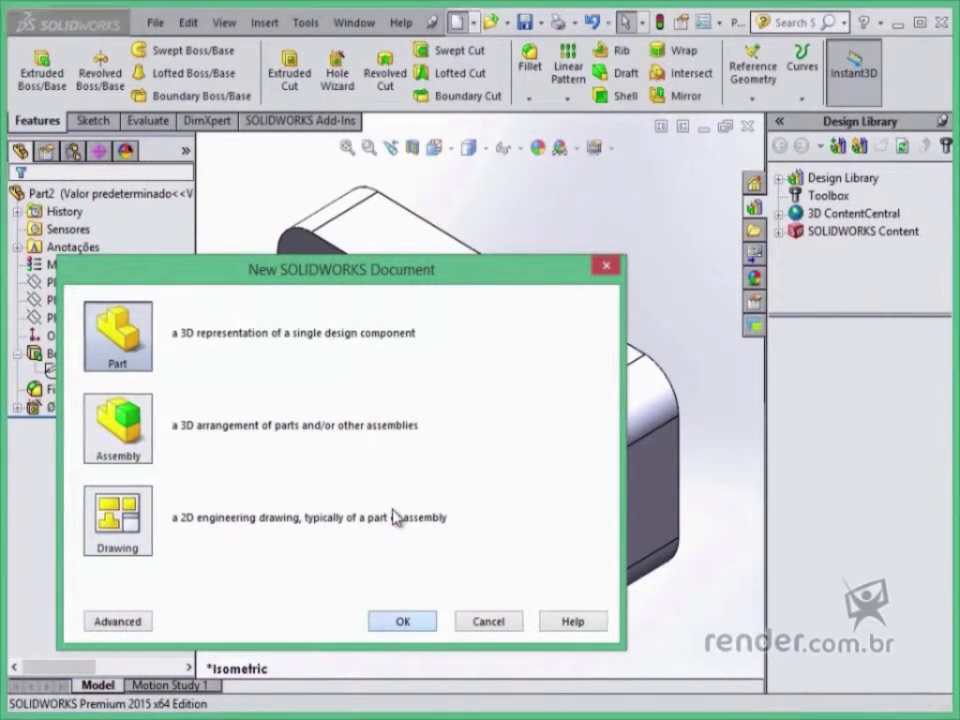
left_click(402, 620)
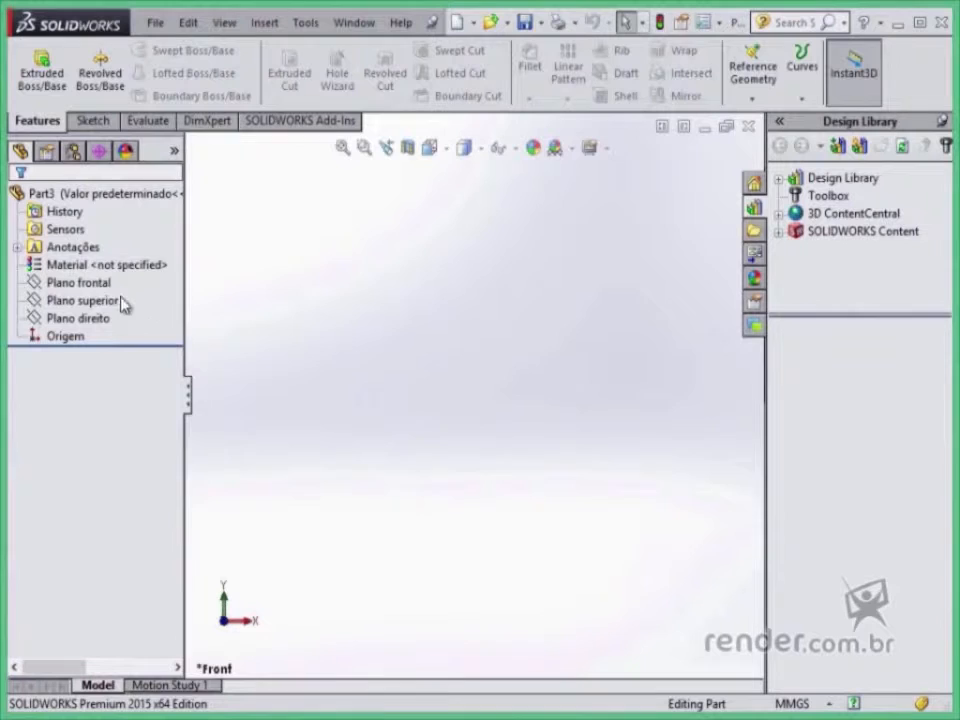
left_click(78, 282)
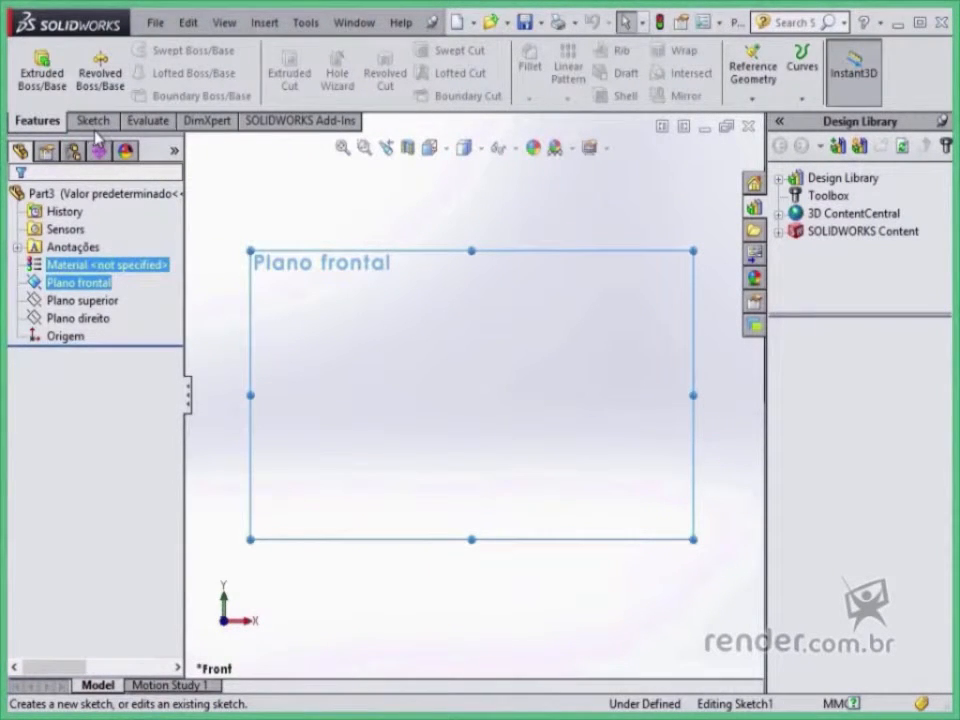
left_click(88, 122)
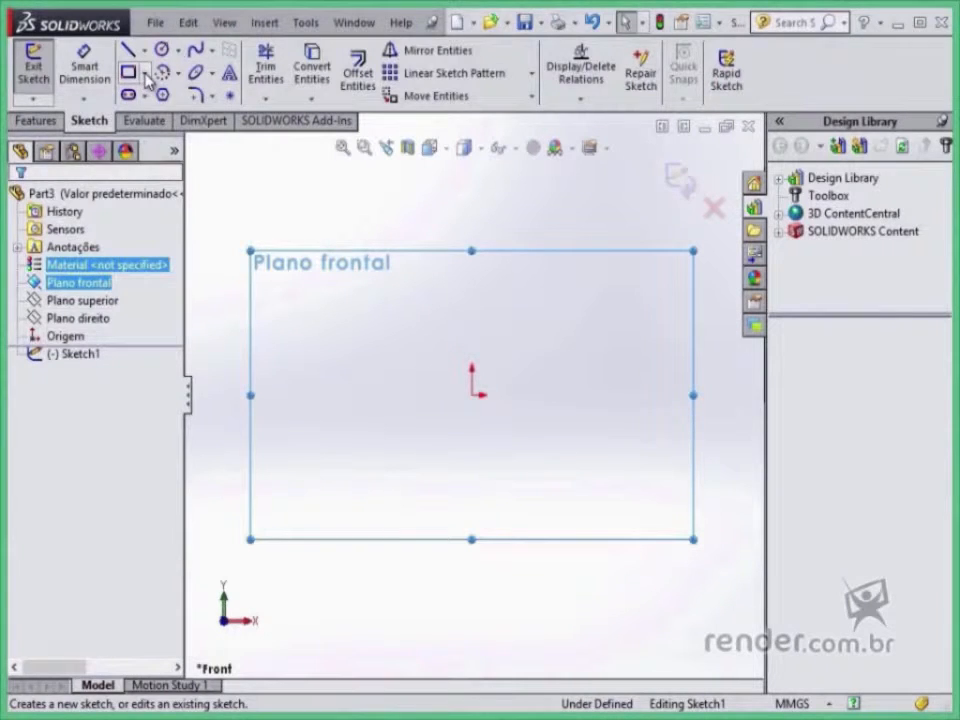
Step: Draw a corner rectangle starting at the origin, not yet dimensioned
left_click(130, 72)
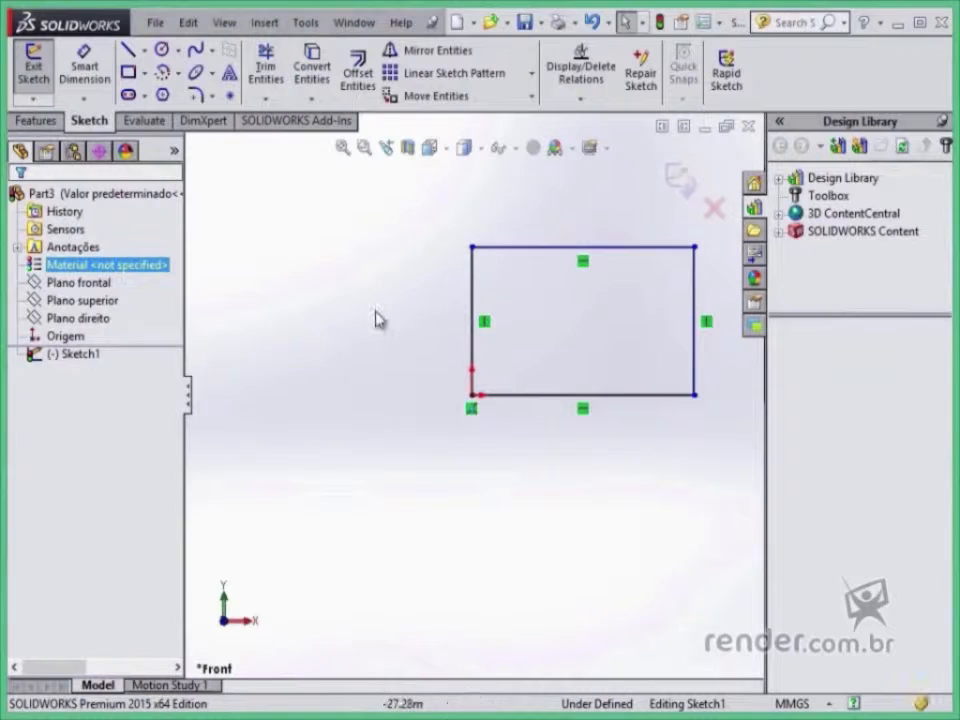
left_click(472, 320)
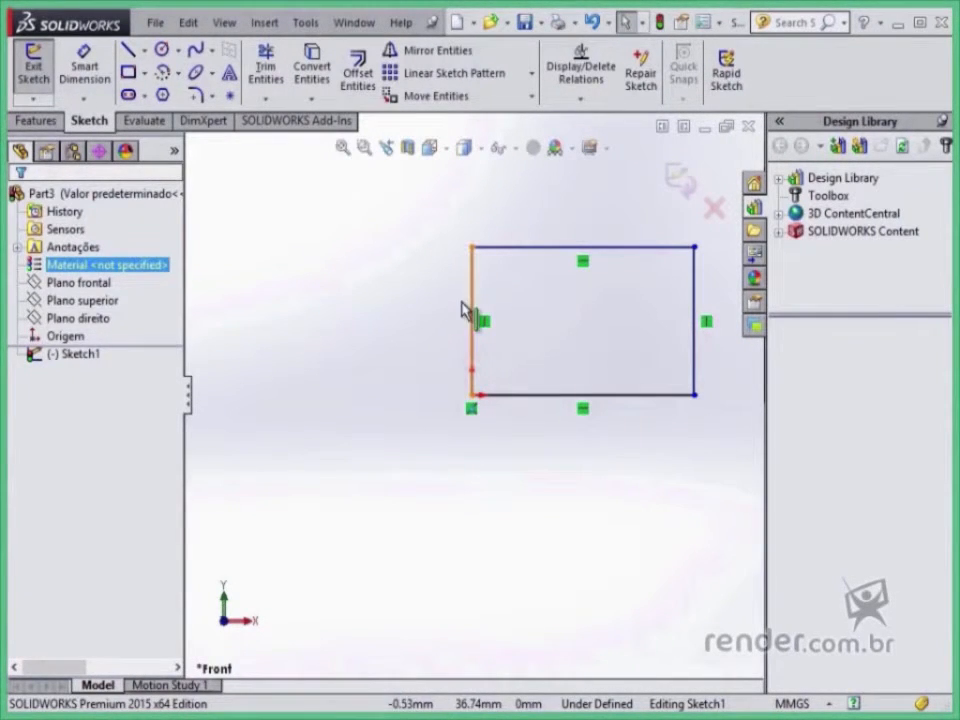
left_click(708, 322)
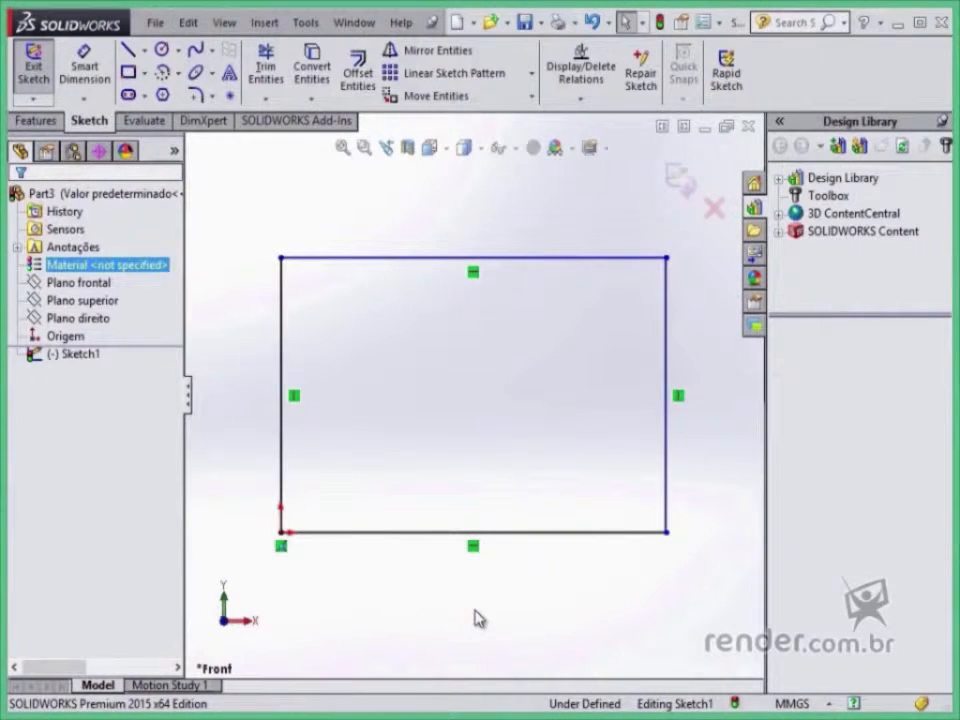
mouse_move(486, 582)
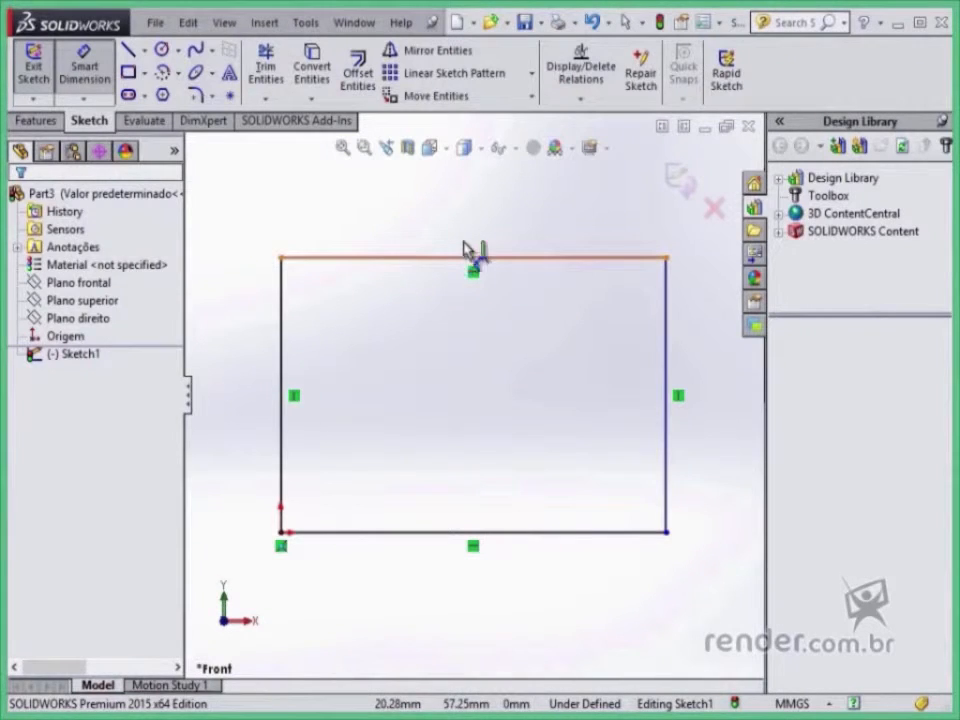
Step: Dimension the rectangle 100 mm wide by 50 mm high and preview its Extruded Boss/Base
left_click(476, 258)
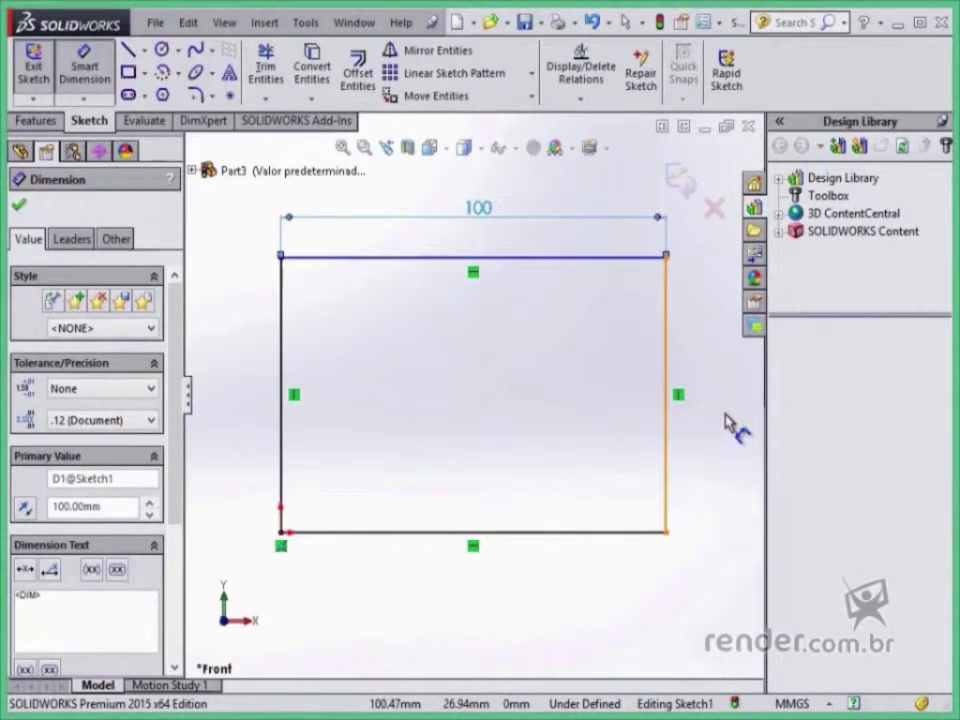
left_click(662, 390)
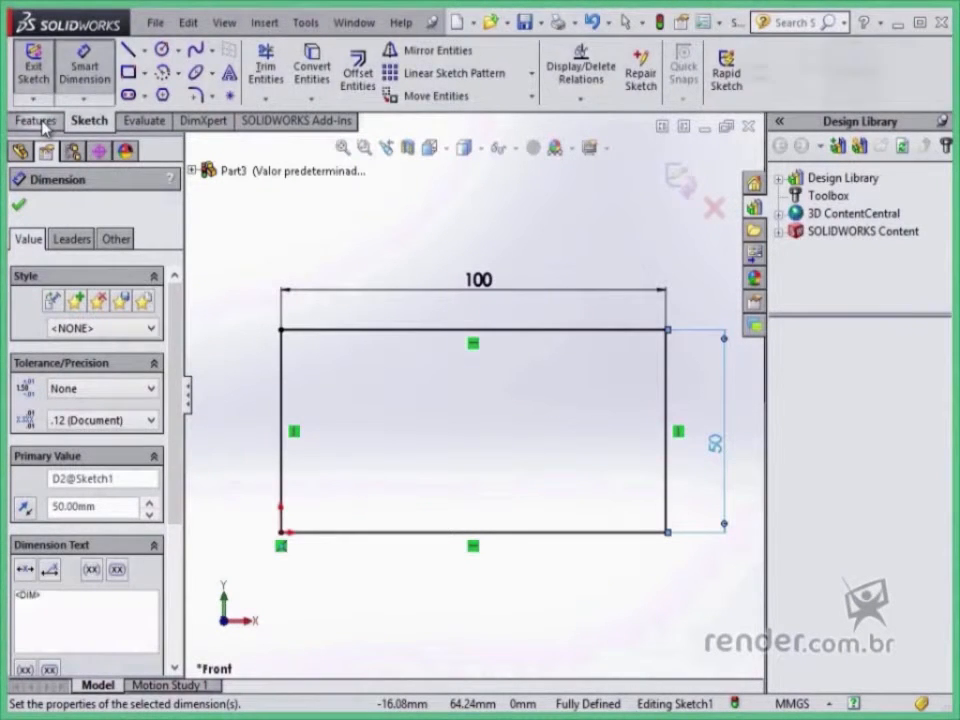
left_click(40, 70)
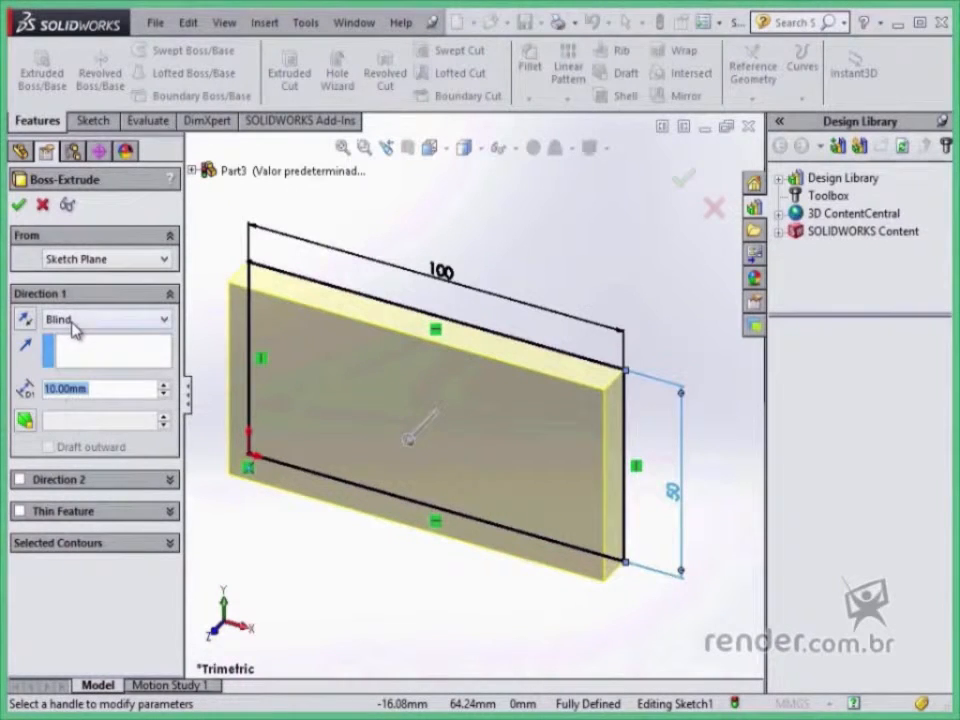
Step: Confirm the extrusion and fillet the block's four short corner edges at 10 mm radius
left_click(108, 318)
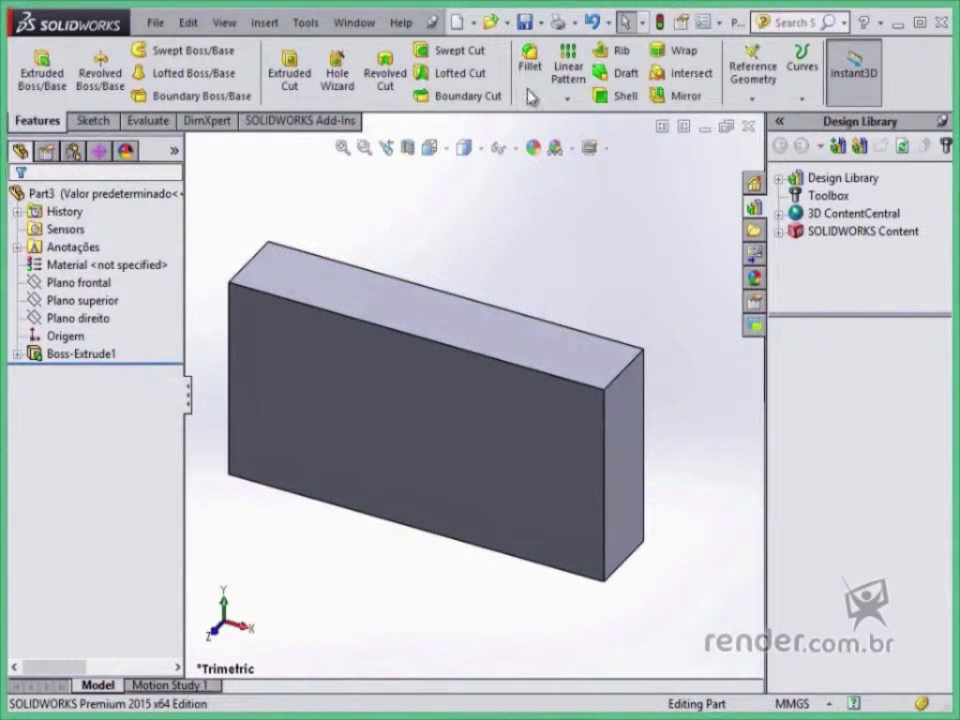
left_click(528, 68)
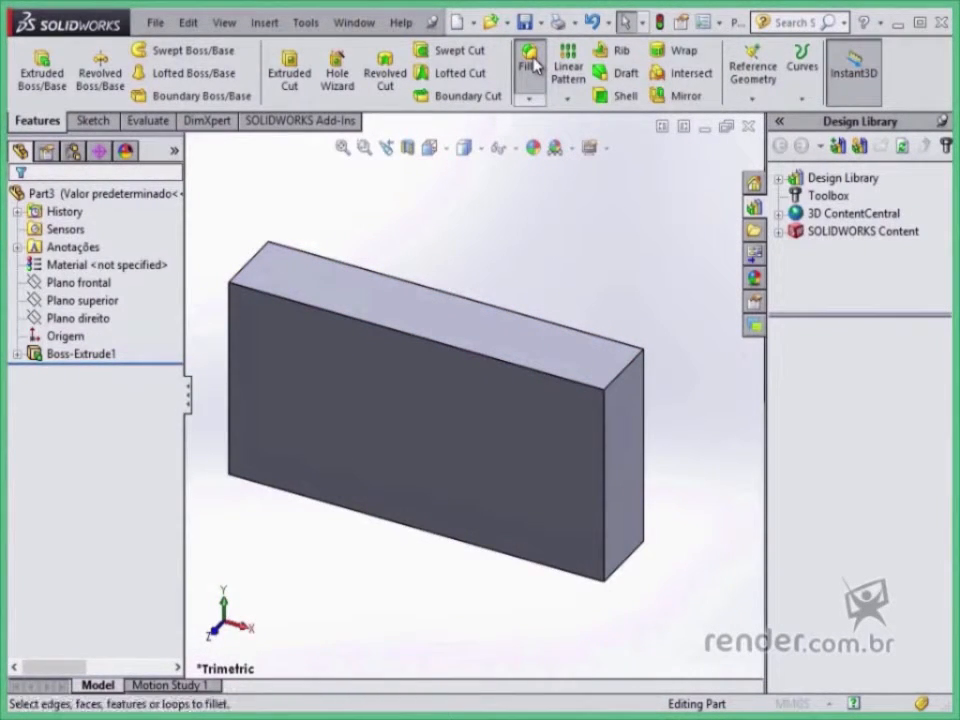
left_click(528, 68)
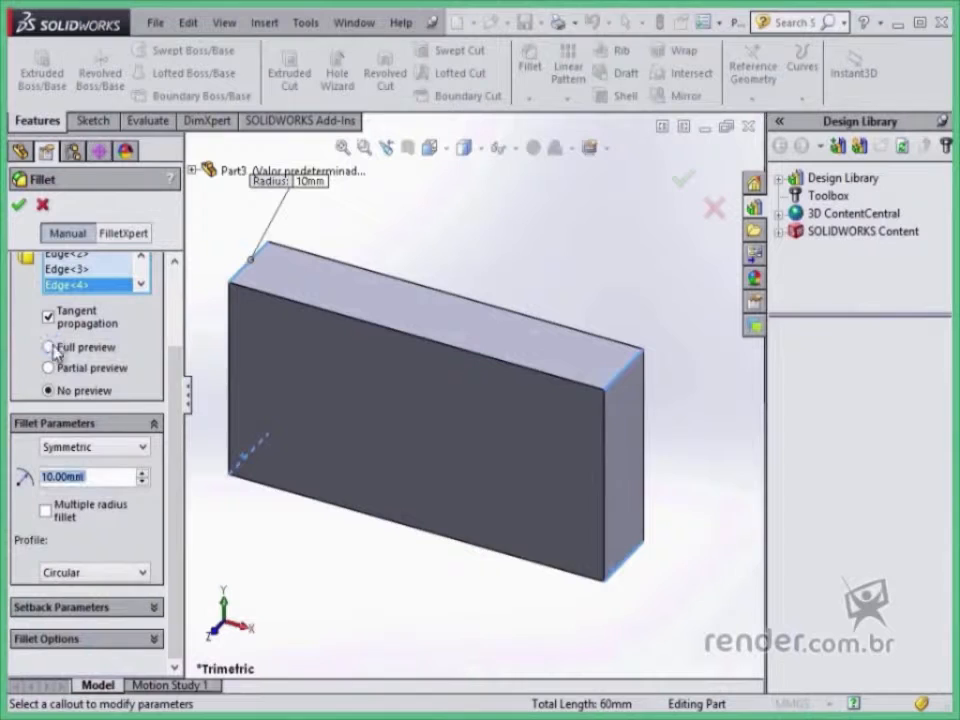
left_click(48, 348)
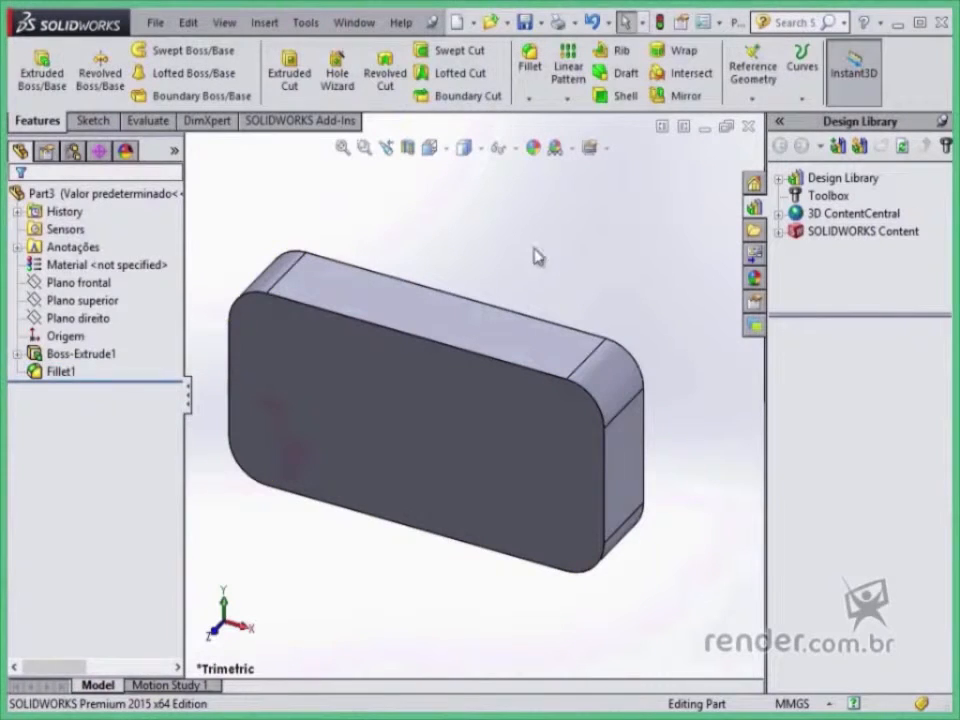
Step: Add two Ø10 mm through-all dowel holes on the front face, 25 mm from the edge and 50 mm apart
left_click(336, 70)
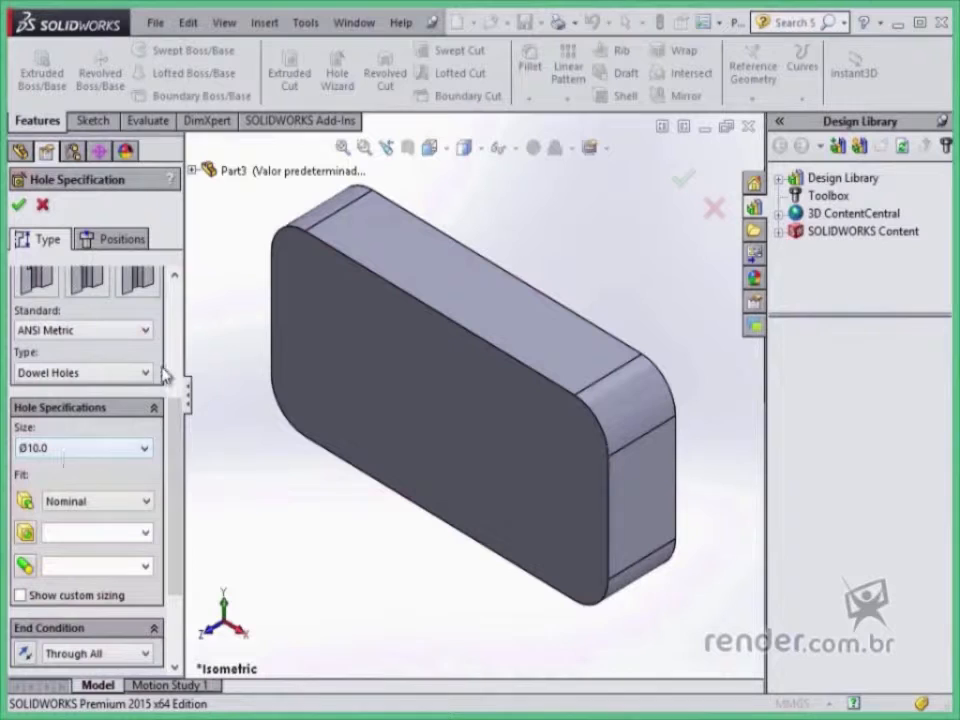
left_click(112, 238)
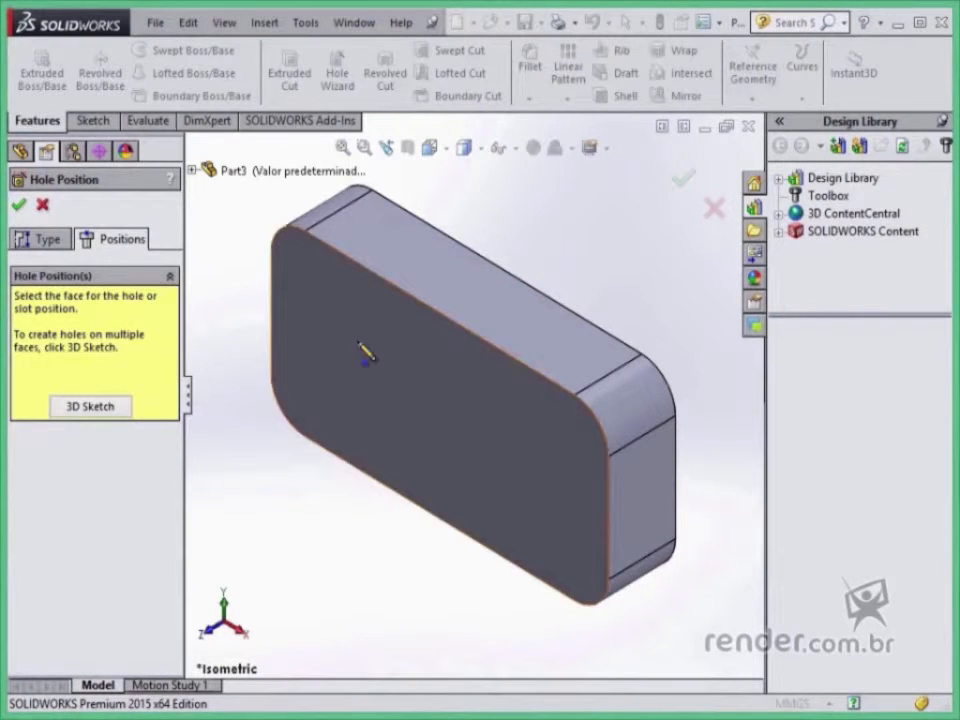
left_click(360, 350)
type("25")
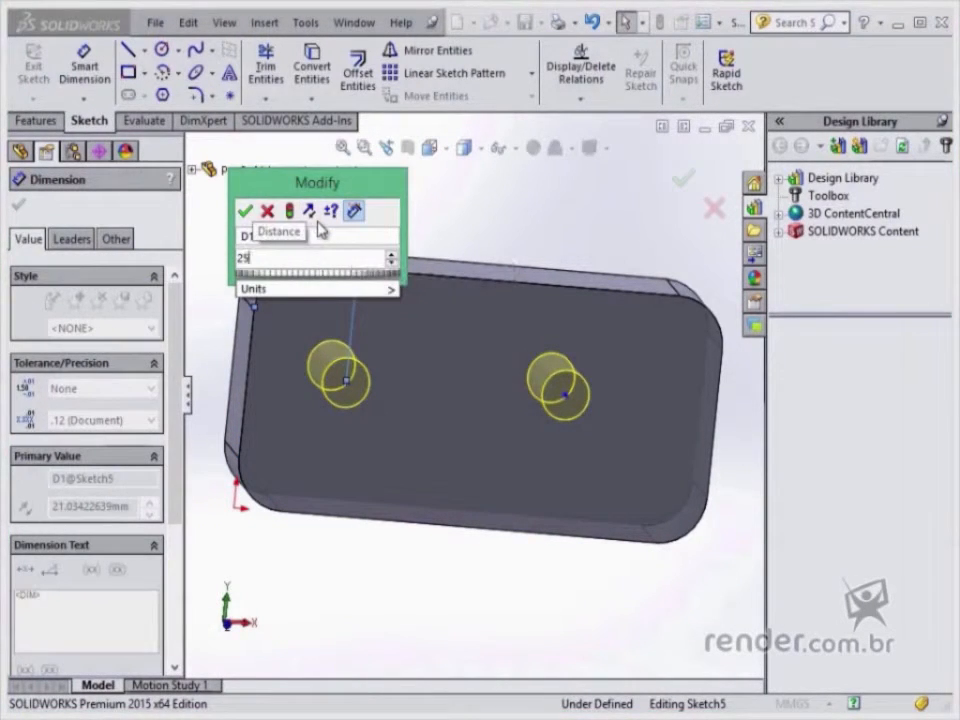
left_click(244, 212)
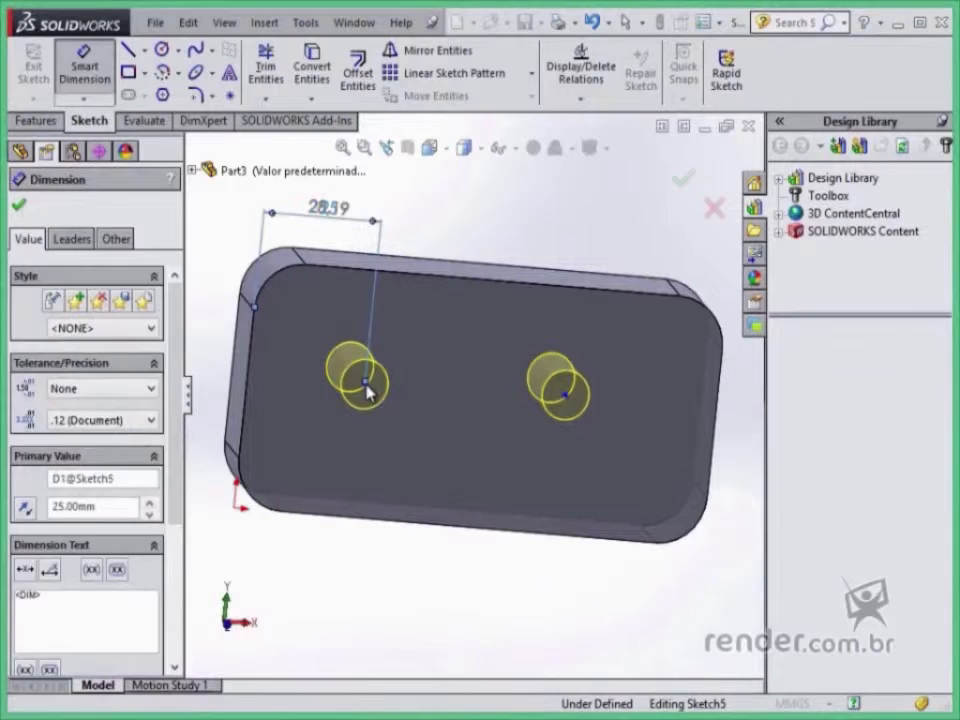
left_click(362, 388)
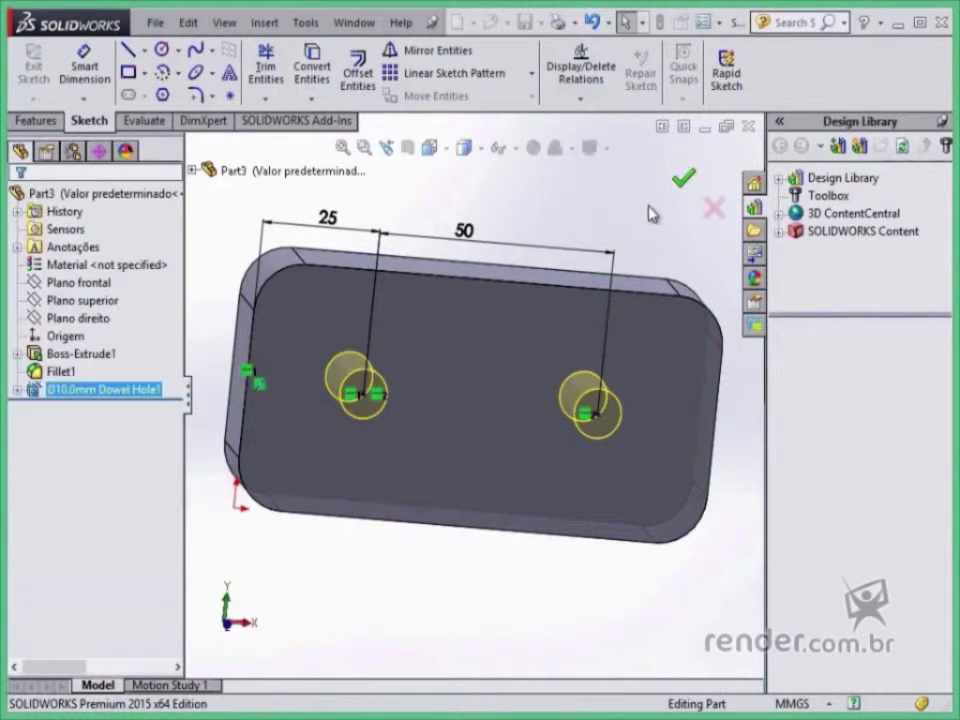
left_click(684, 178)
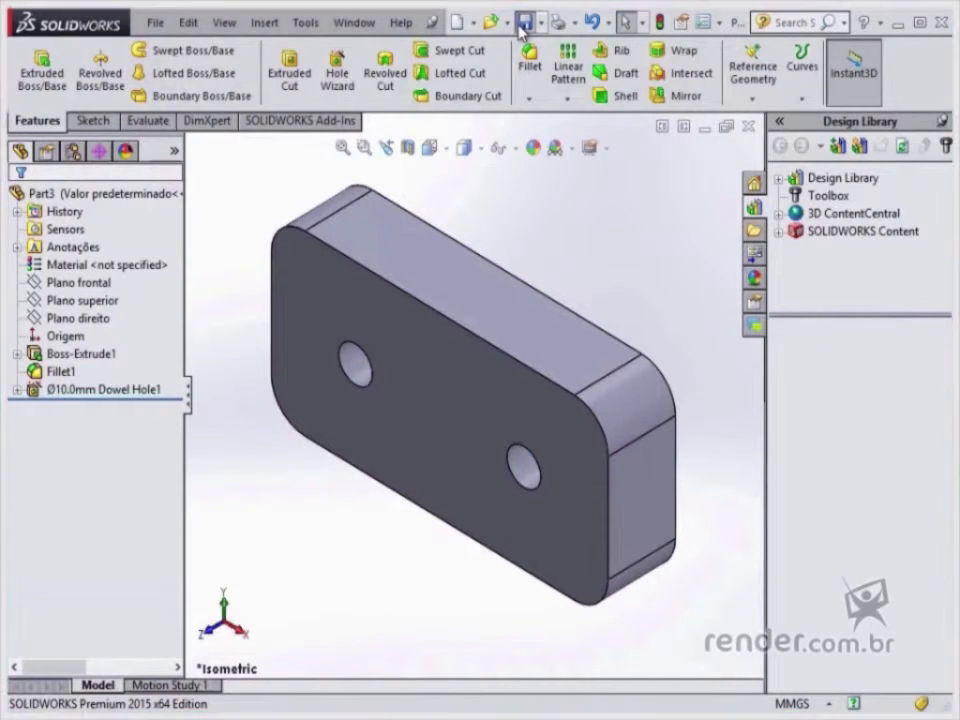
Step: Save the dowel-holed block as a part file with its default name in the A3 folder
left_click(524, 20)
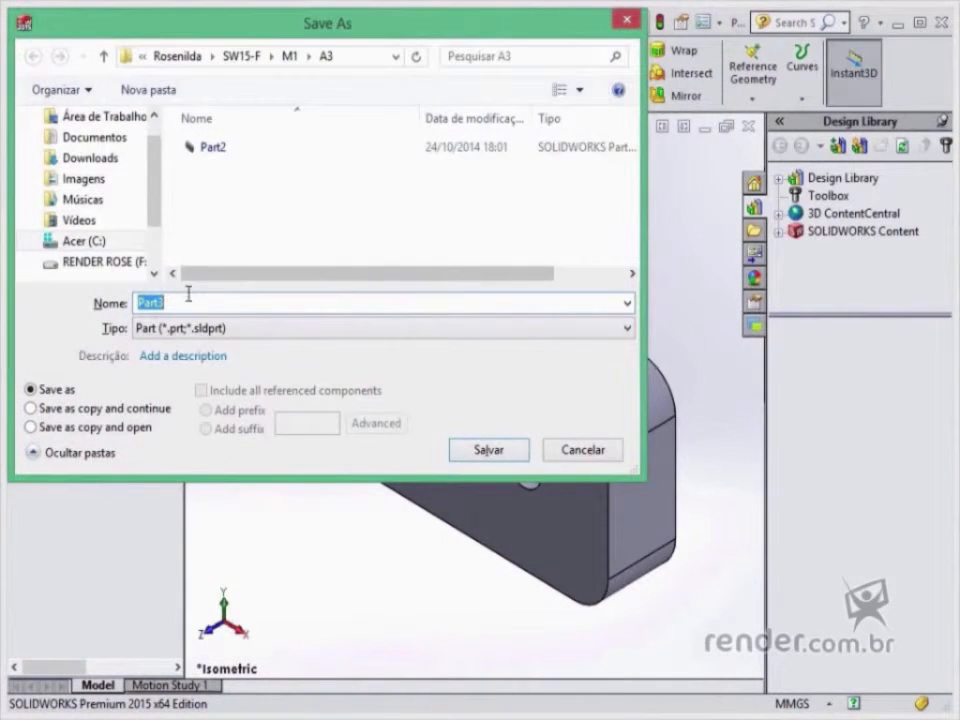
left_click(488, 450)
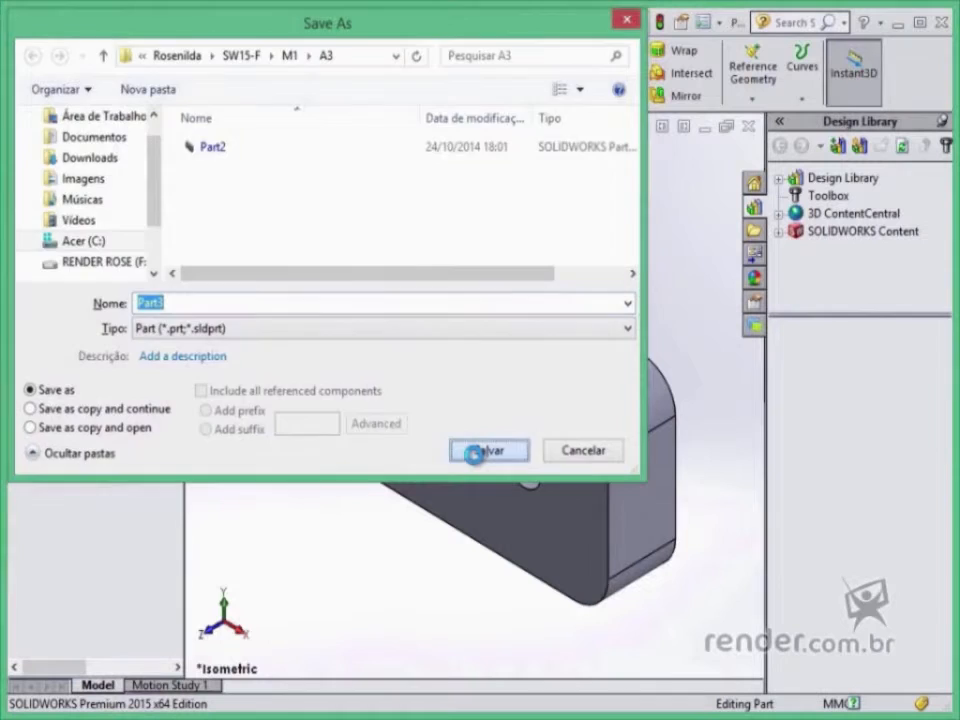
left_click(488, 450)
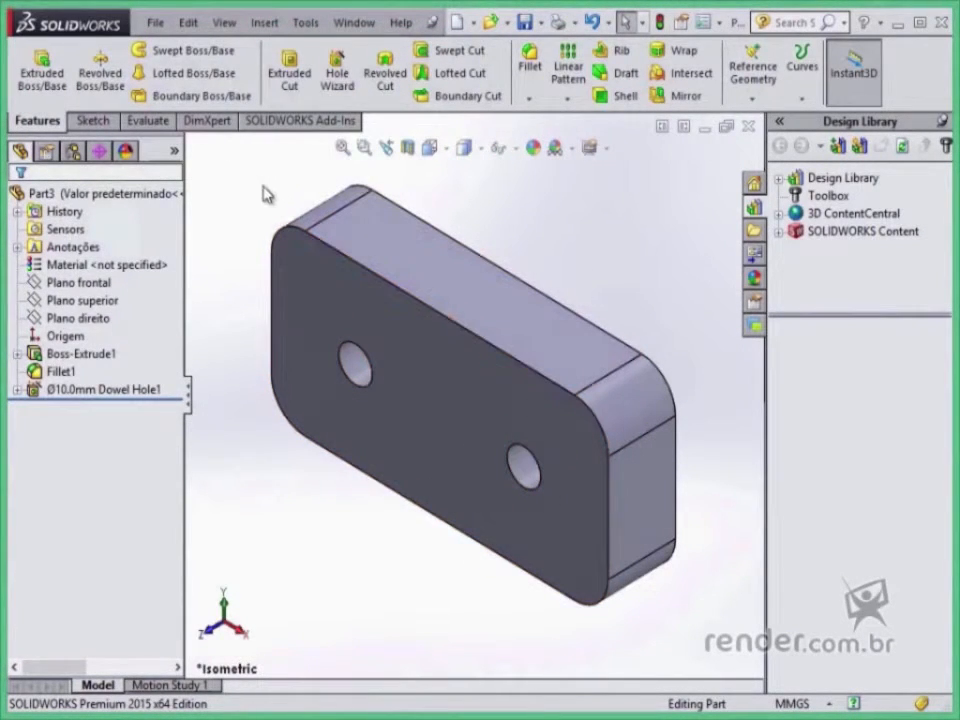
Step: Make an assembly from the part and insert the block at the origin as its first component
left_click(156, 20)
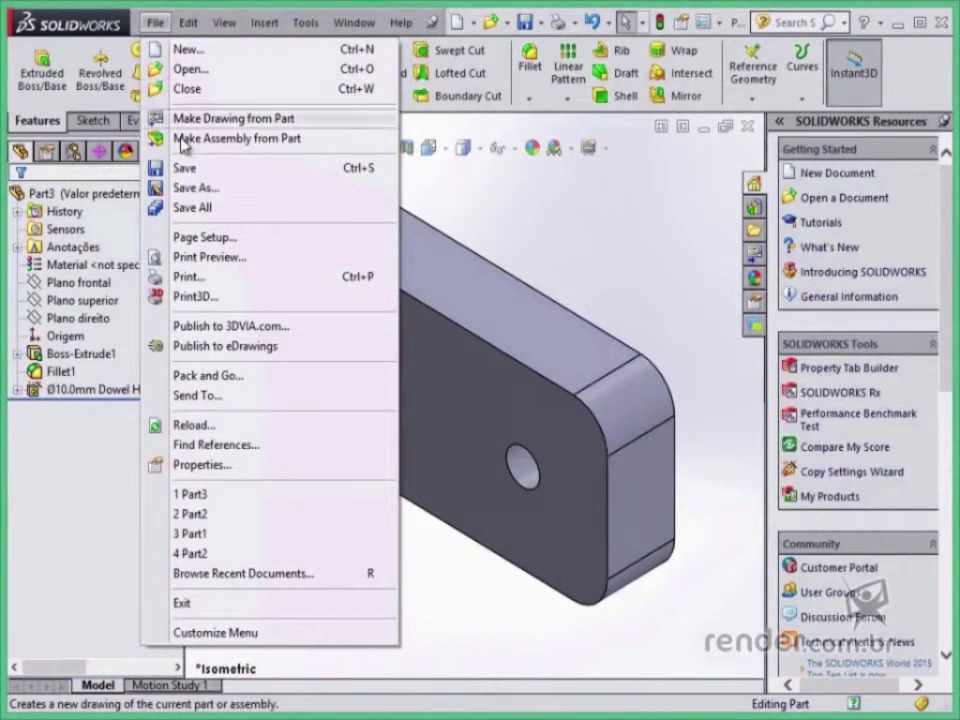
left_click(236, 138)
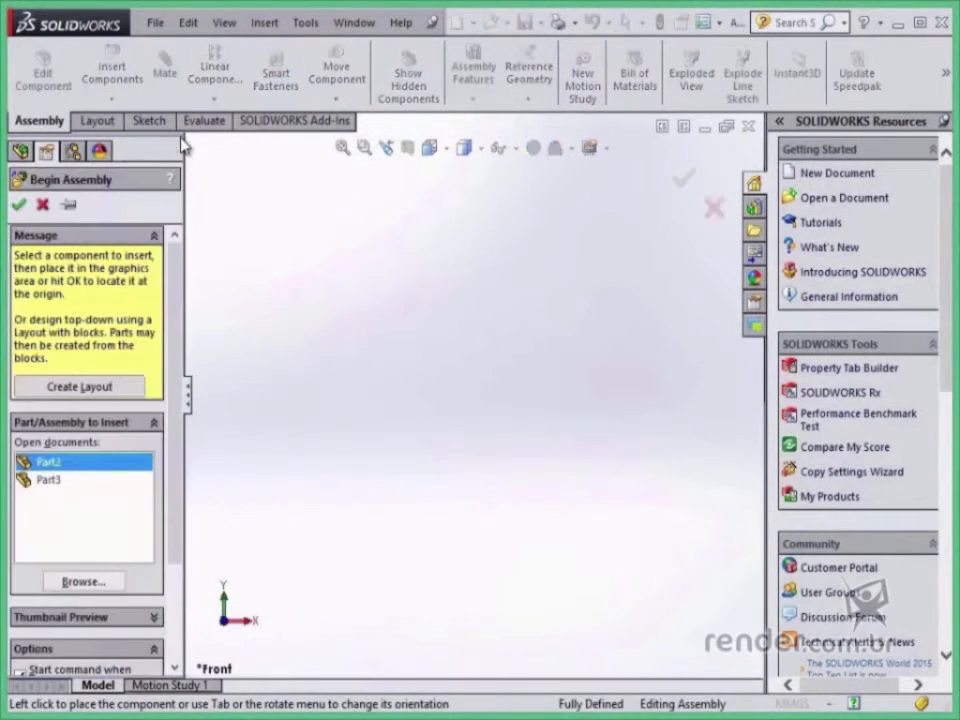
mouse_move(110, 444)
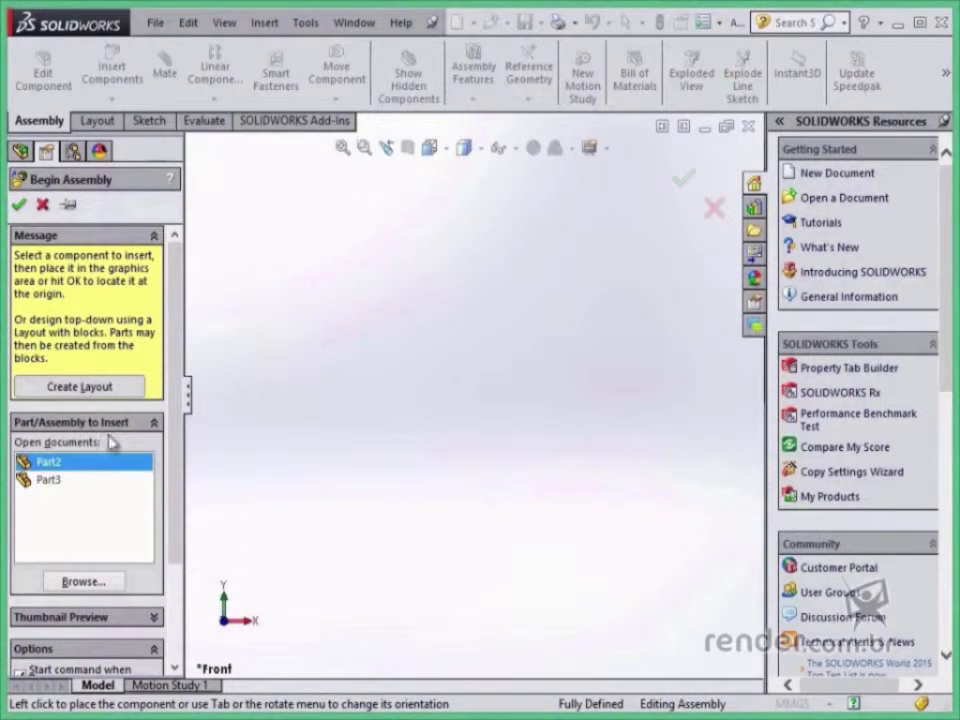
left_click(48, 480)
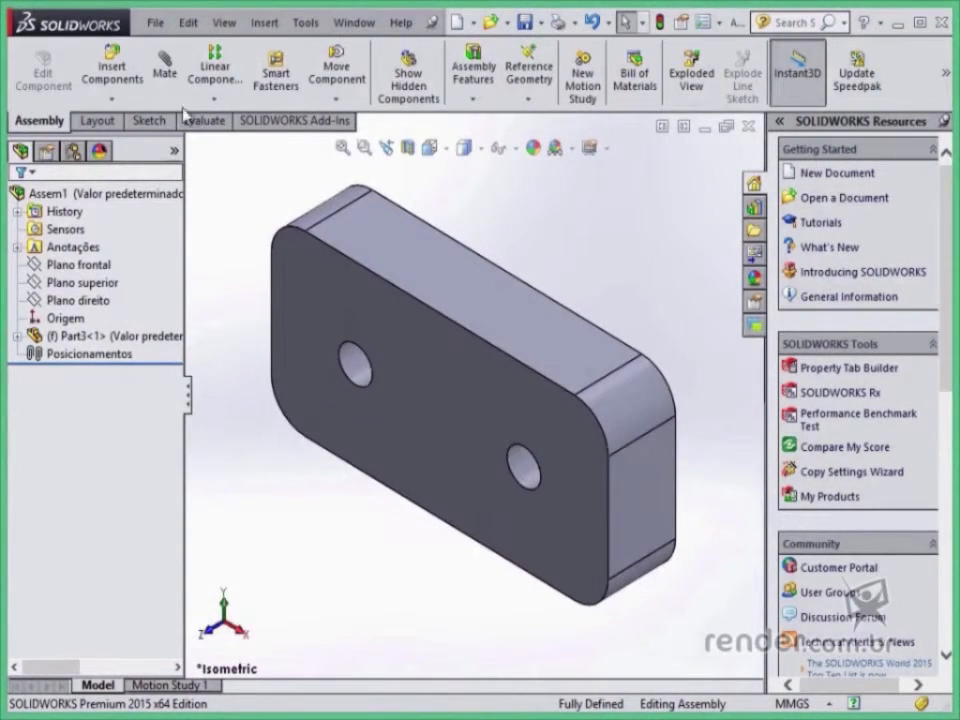
mouse_move(164, 70)
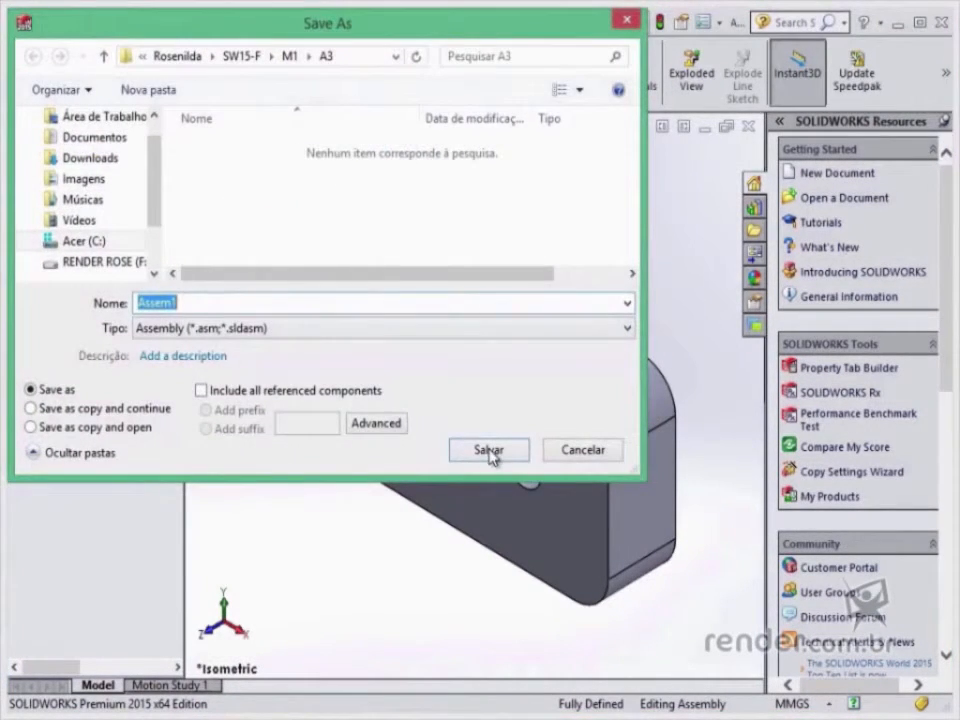
Step: Save the assembly as Assem1 and make a drawing from it on an A3 (ISO) sheet
left_click(488, 450)
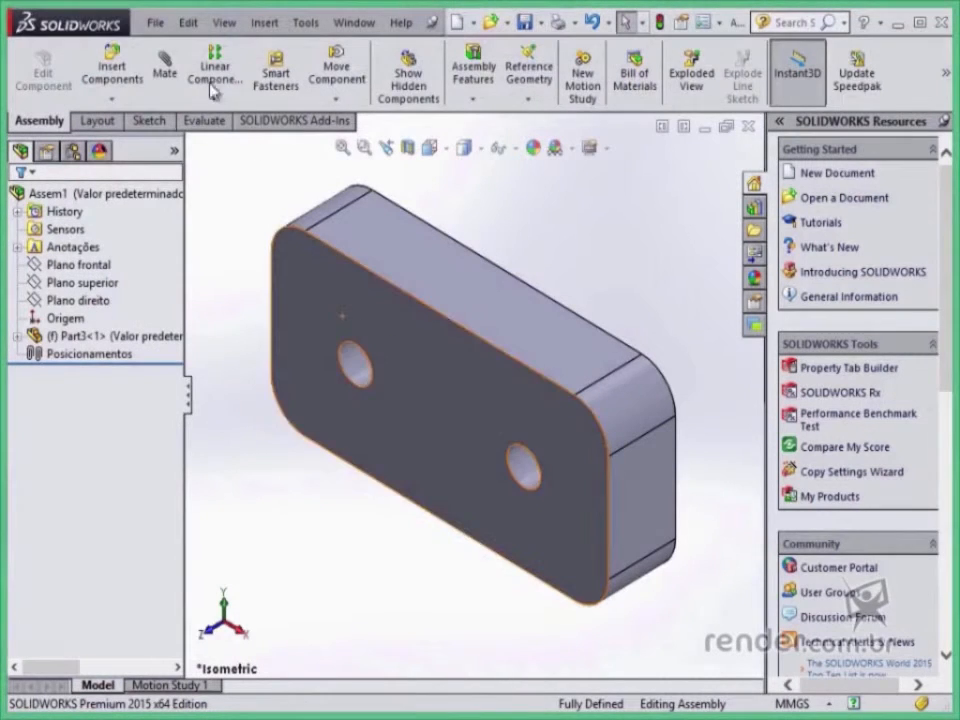
left_click(154, 22)
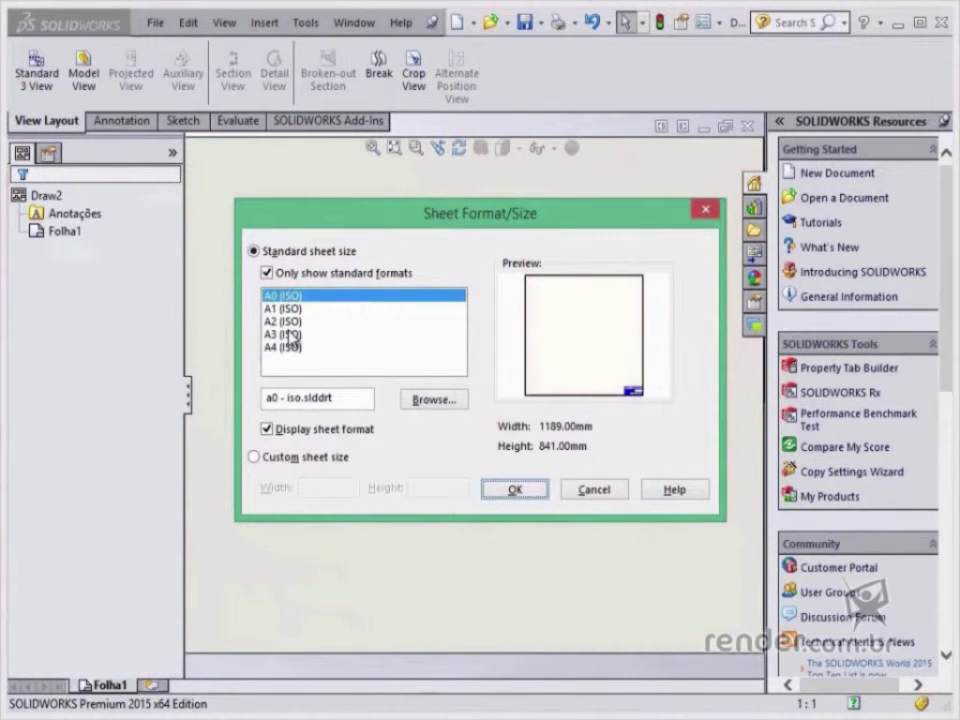
left_click(300, 332)
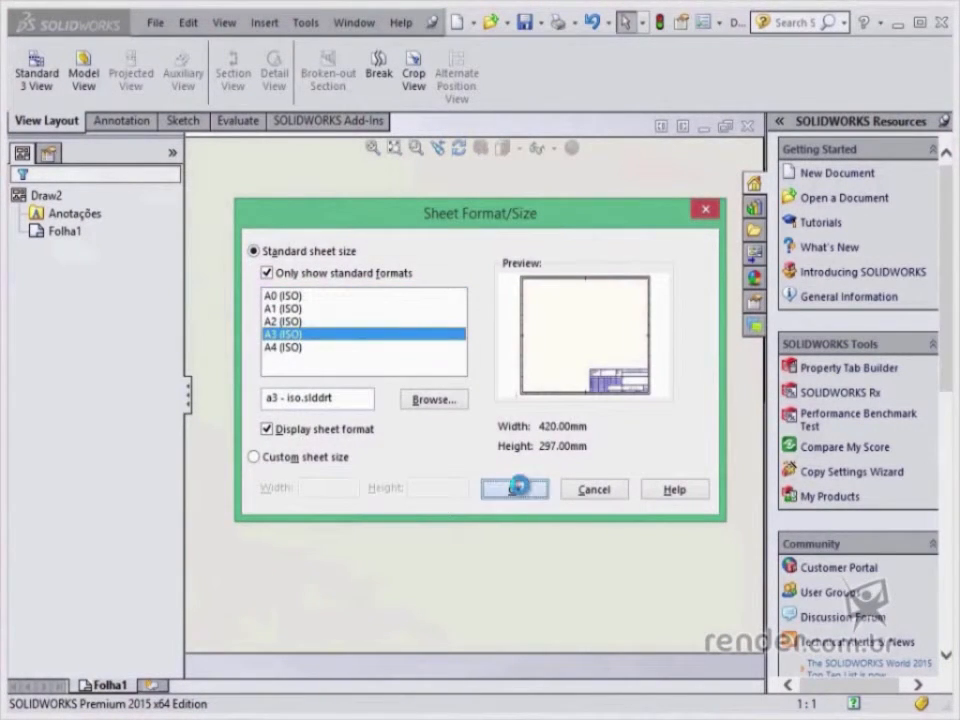
left_click(516, 488)
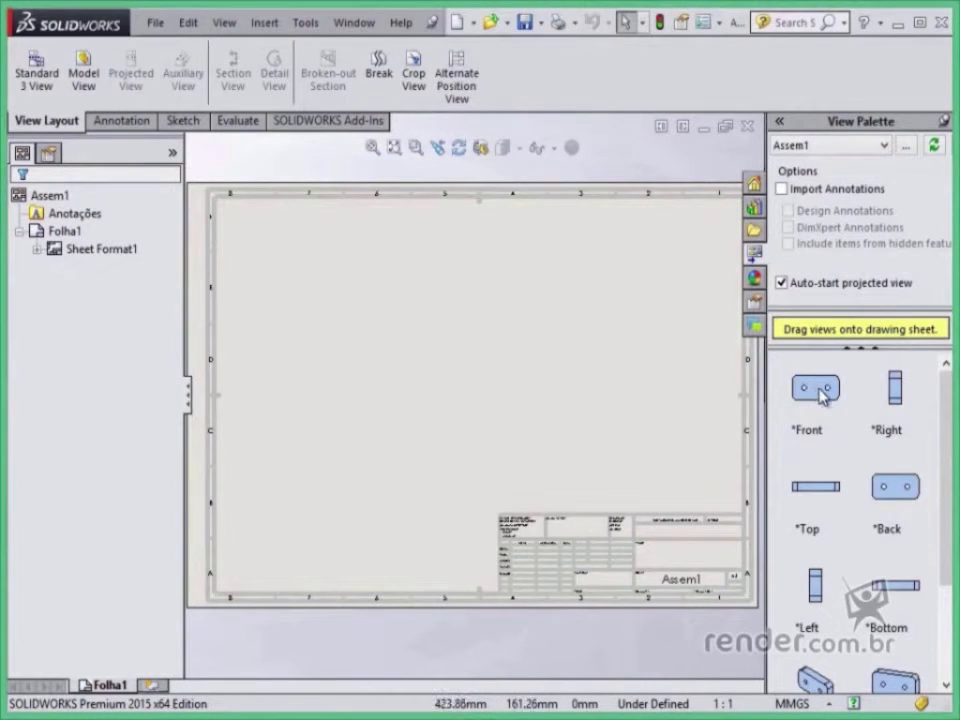
Step: Place the front view, a projected side view and an isometric view moved to the sheet's lower right
left_click_drag(816, 388, 370, 334)
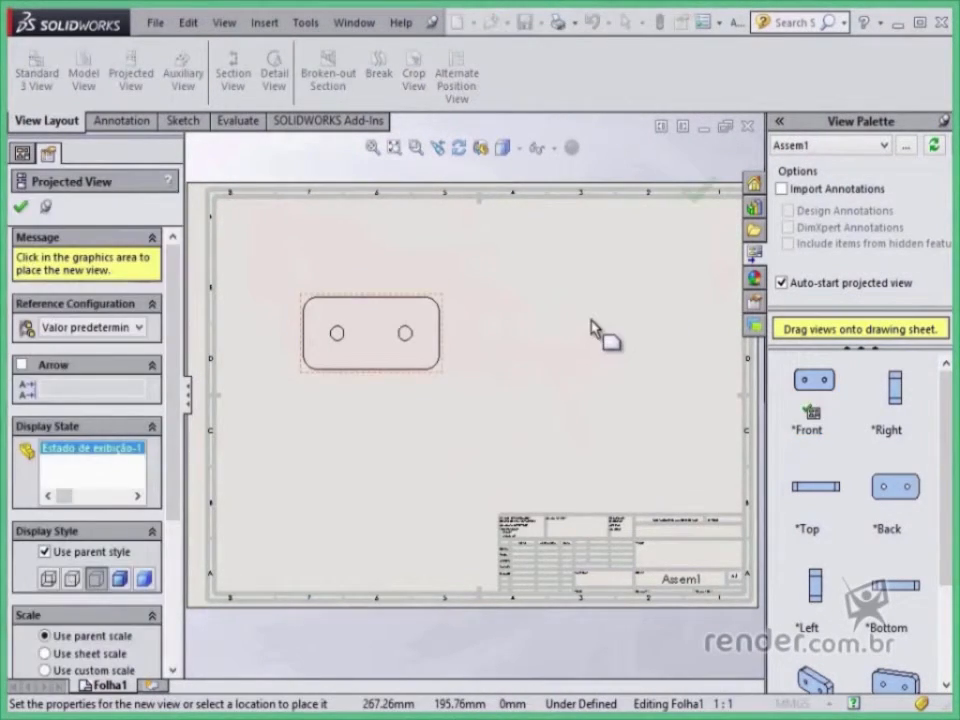
left_click(576, 336)
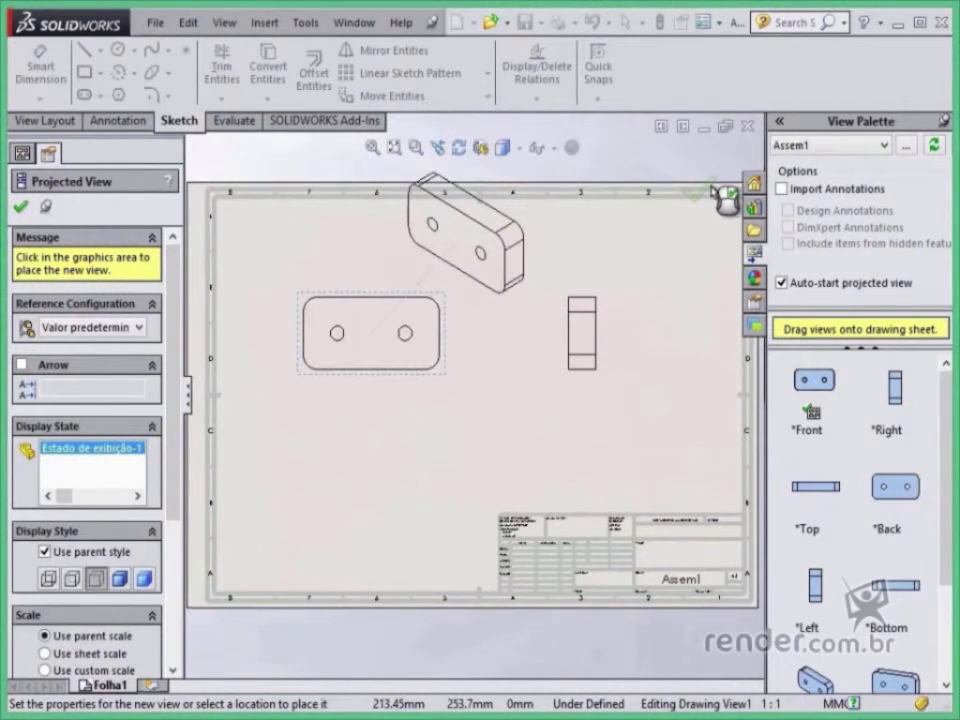
left_click(470, 236)
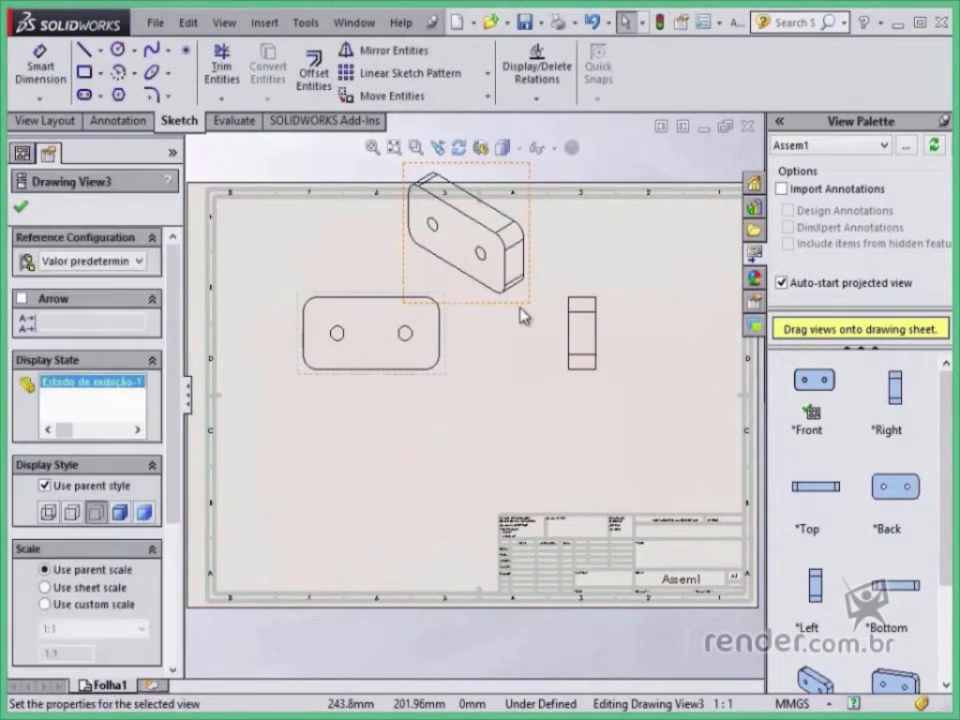
left_click_drag(470, 240, 640, 400)
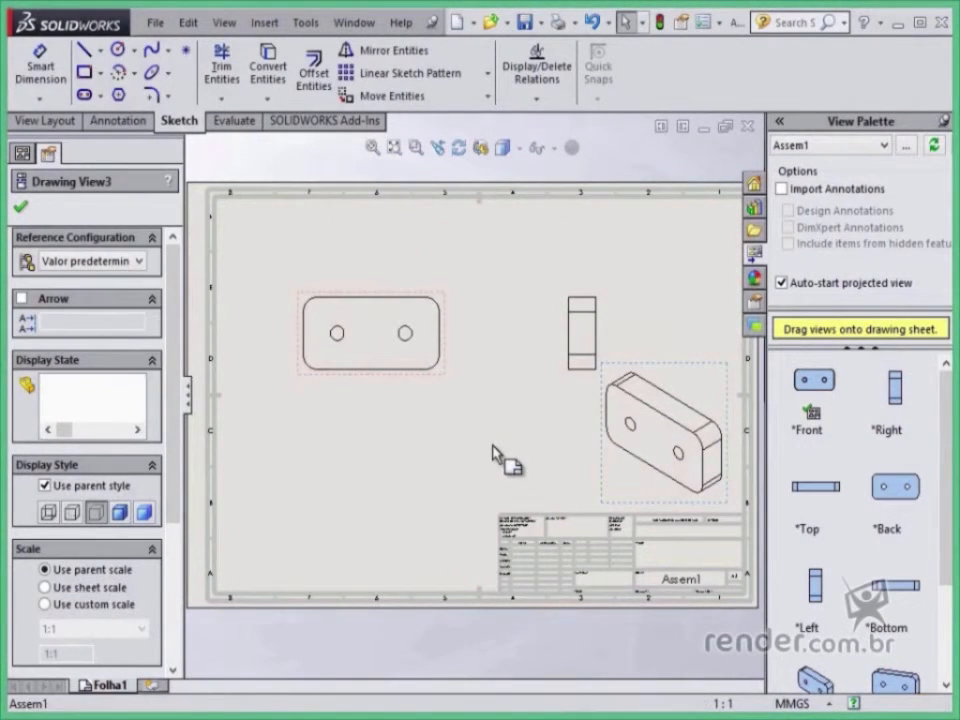
left_click(22, 152)
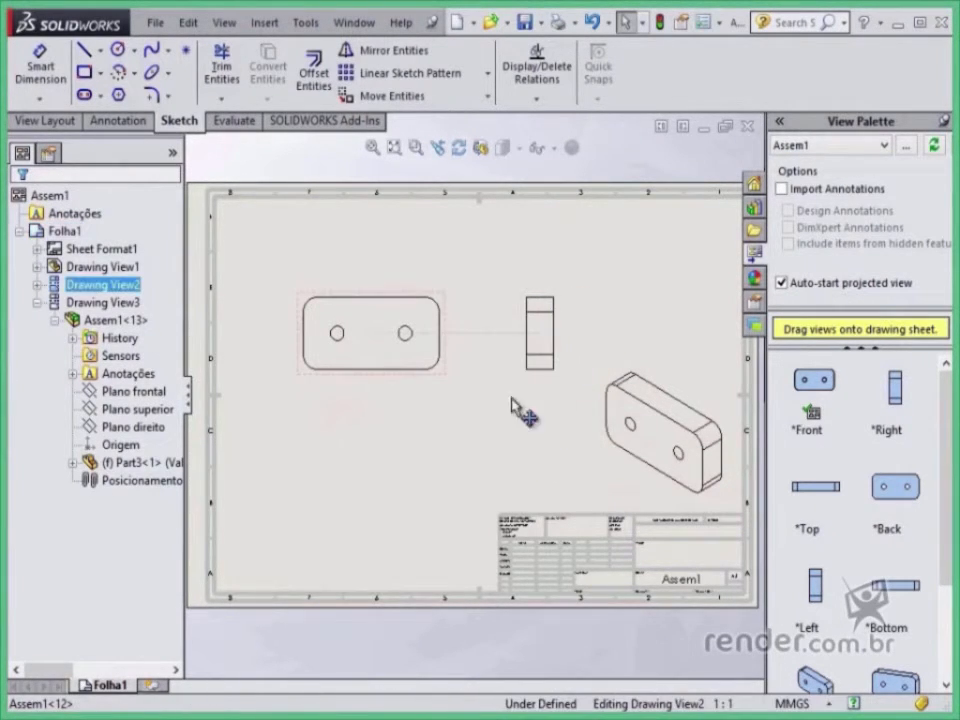
left_click(64, 232)
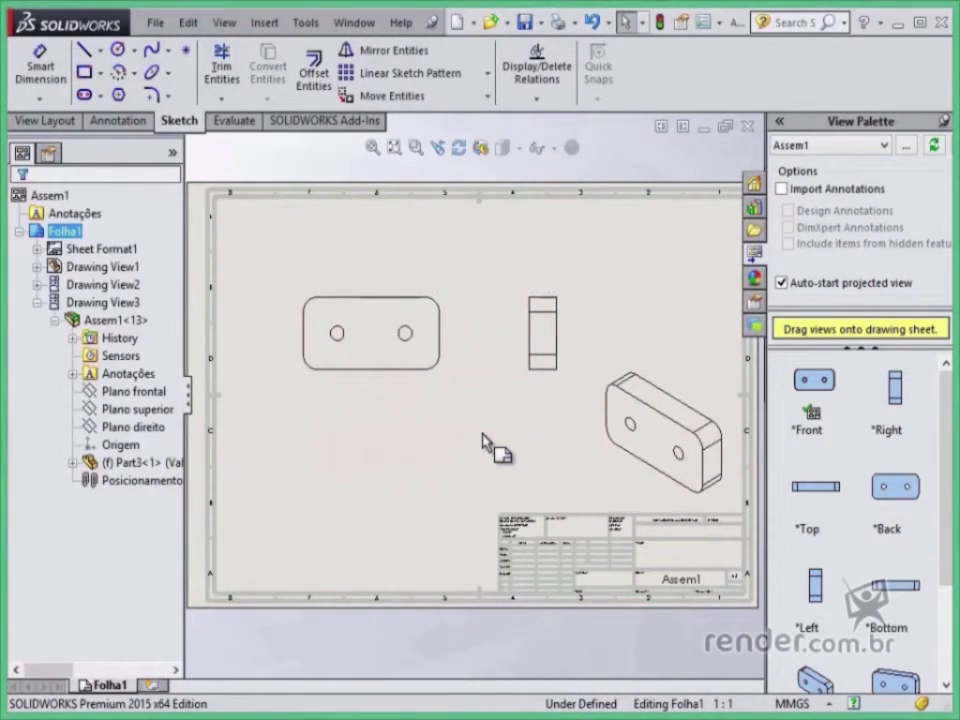